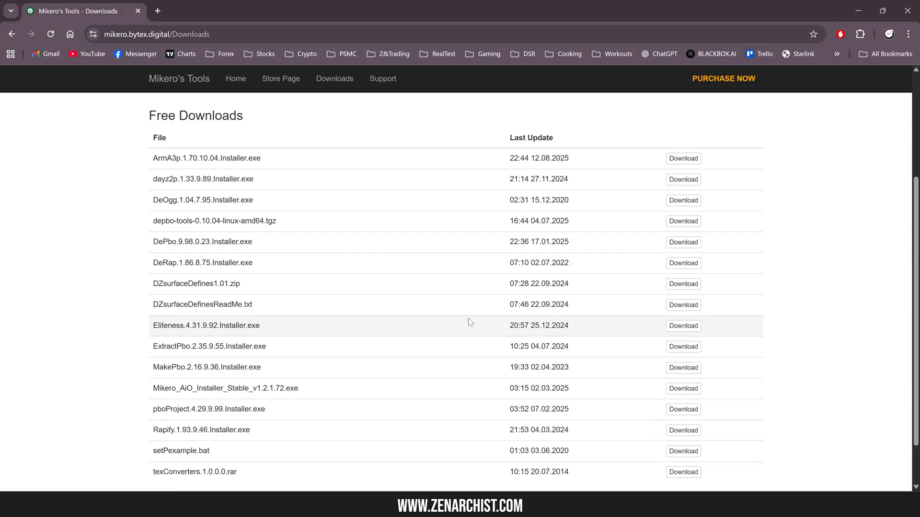
mouse_move(120, 336)
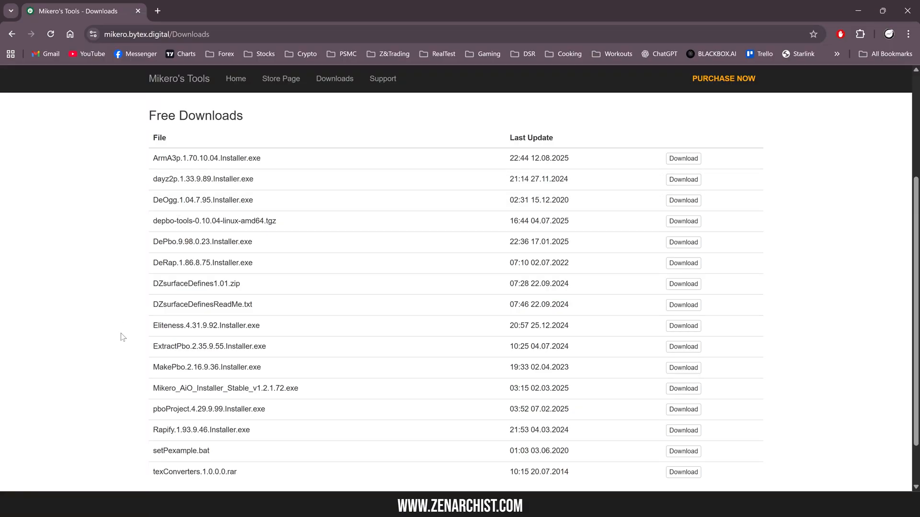
Show the Zen_Canteen_Black class and the canteen in DayZ and Eliteness
double_click(206, 326)
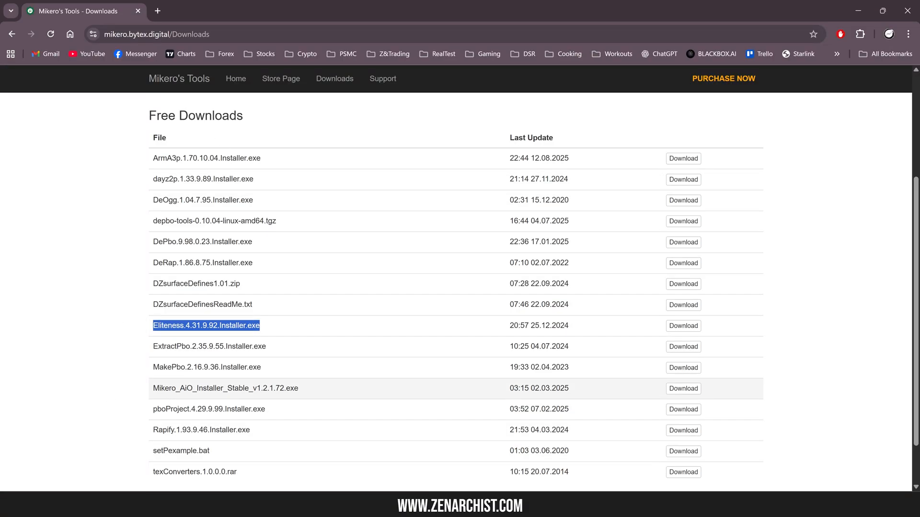
double_click(225, 388)
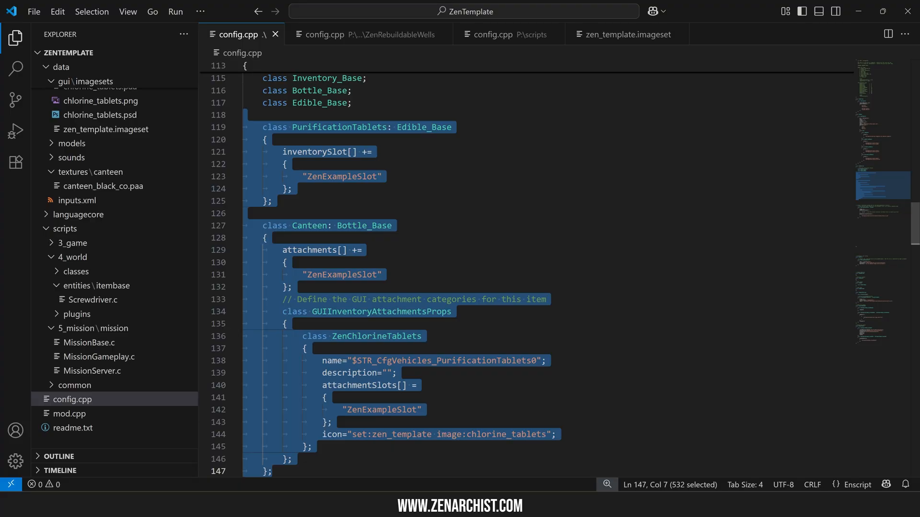
scroll(down, 3)
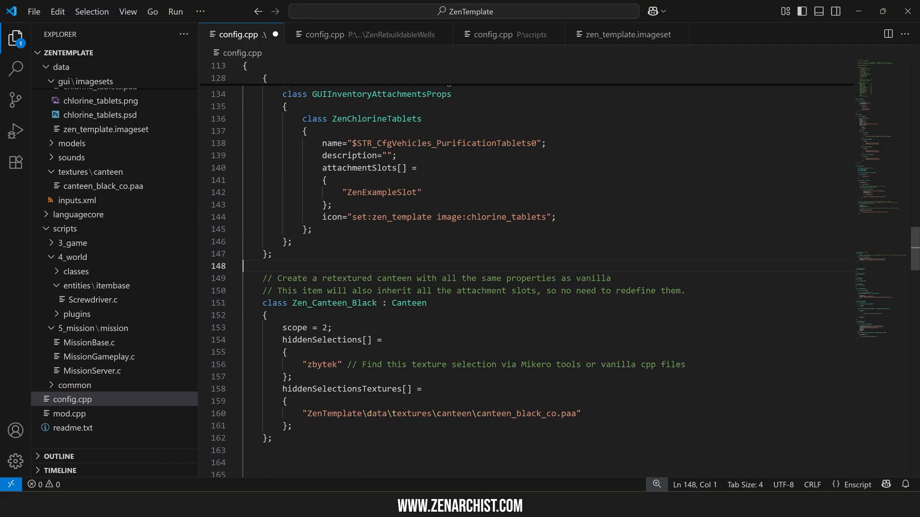
double_click(409, 303)
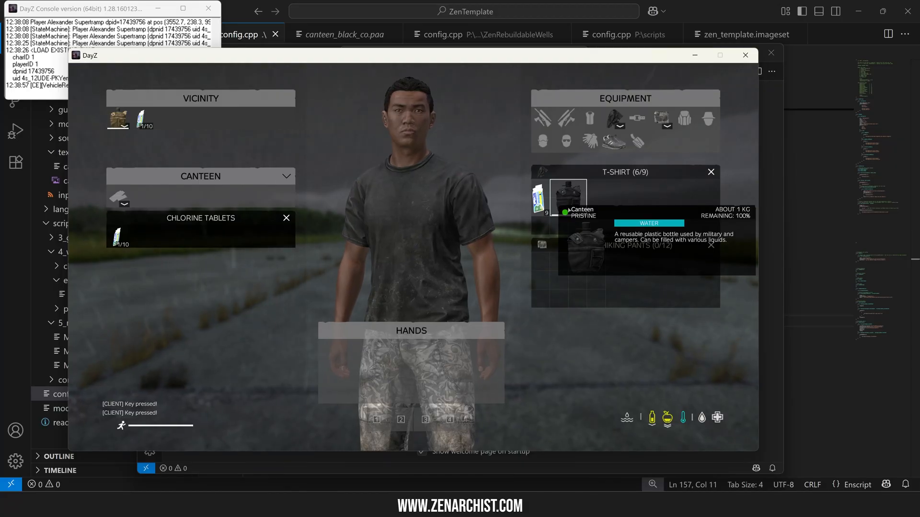
click(745, 55)
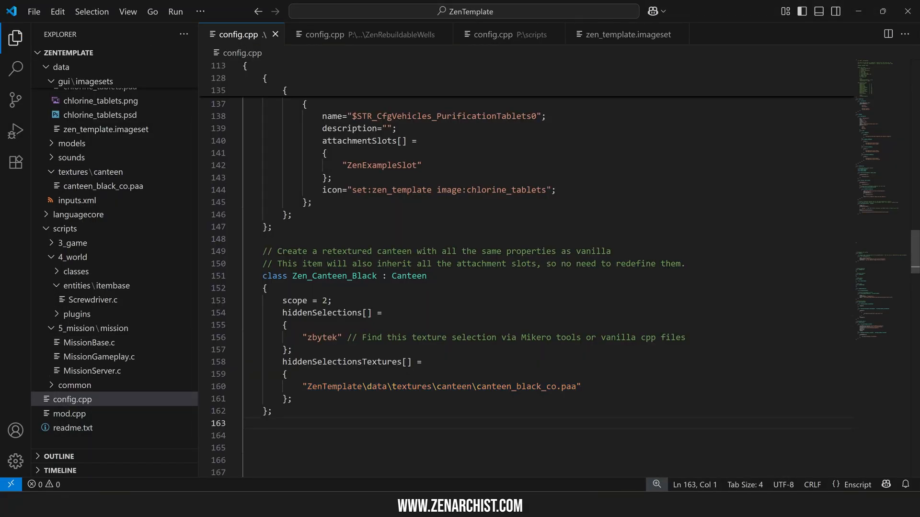
Highlight the black canteen's hiddenSelections entry to explain the zbytek texture mapping
double_click(321, 313)
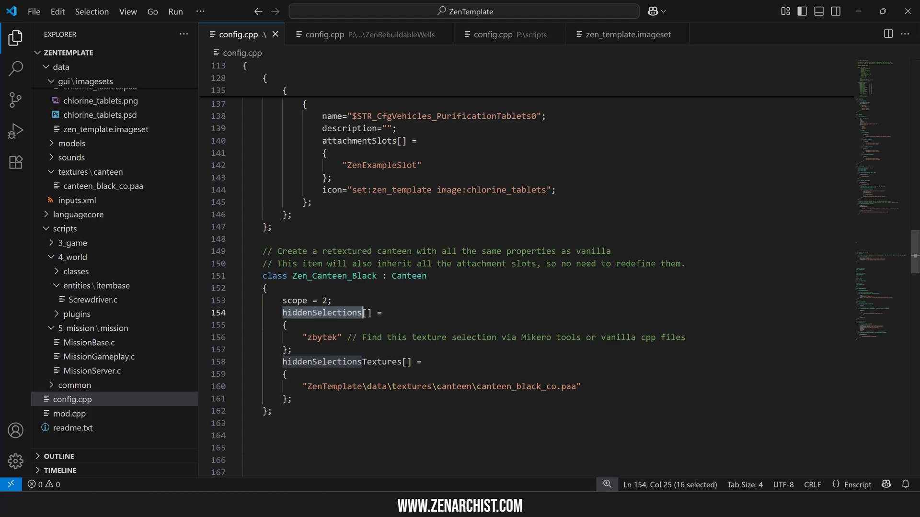
click(334, 313)
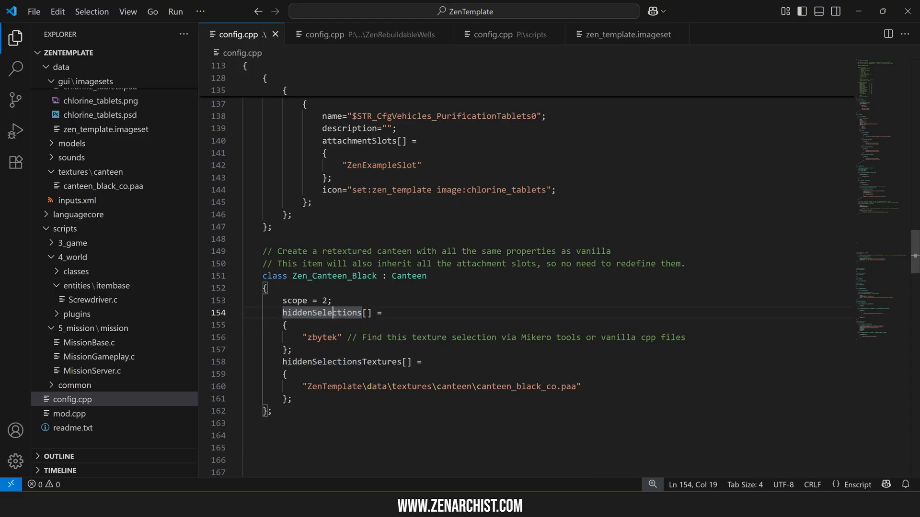
double_click(321, 312)
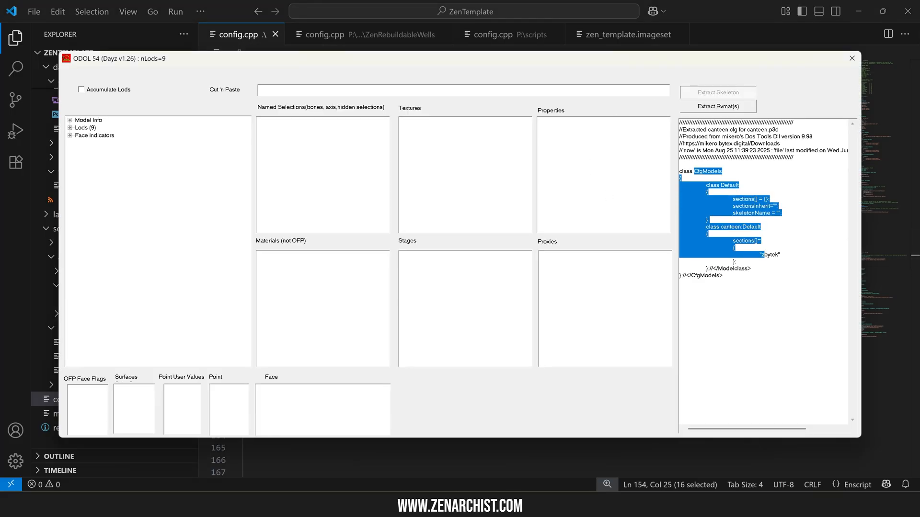
click(851, 58)
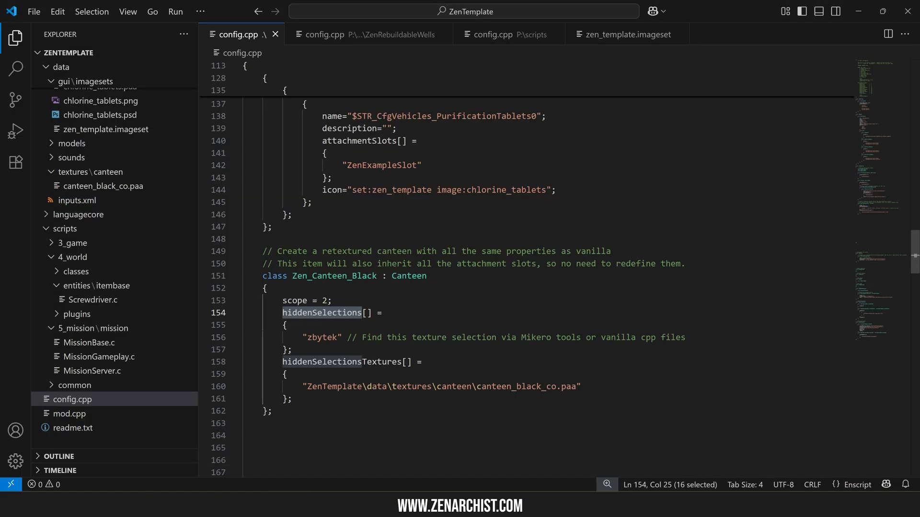
click(368, 313)
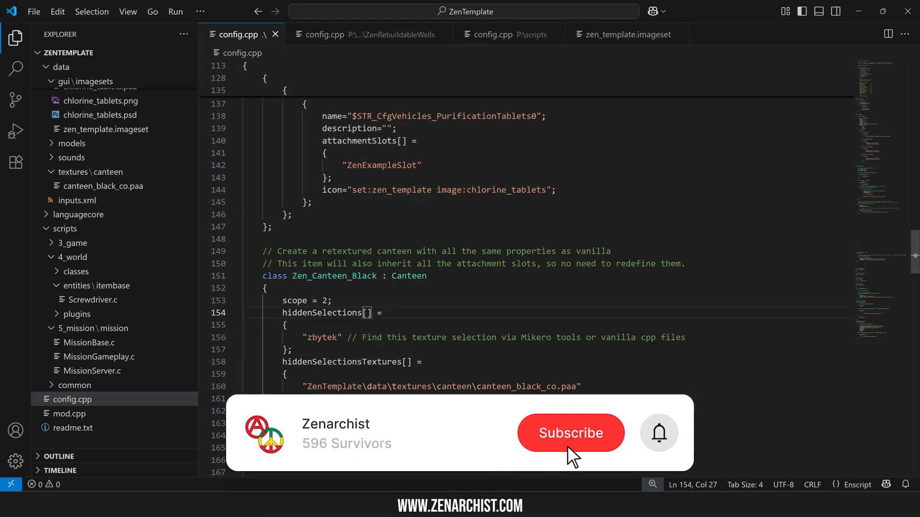
click(569, 433)
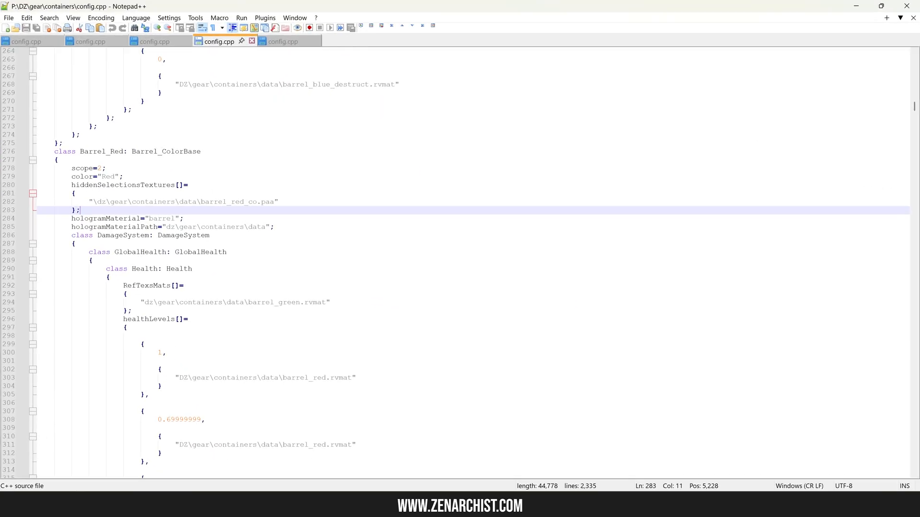
Review Barrel_Red's rvmat paths and camoGround selection in the vanilla containers config
double_click(101, 151)
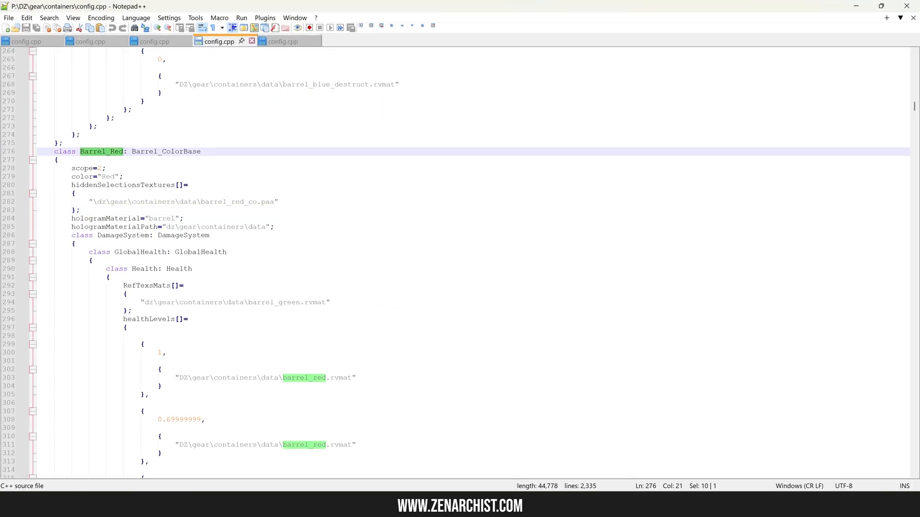
click(121, 177)
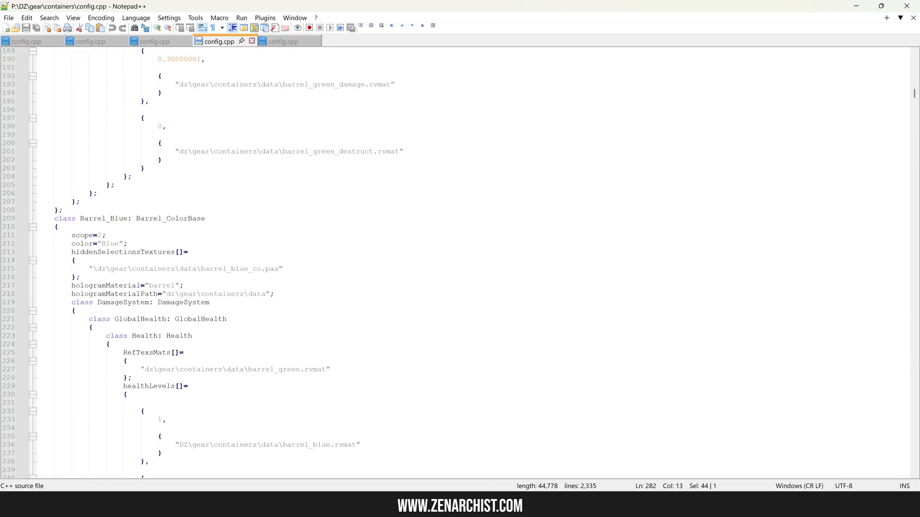
scroll(up, 3)
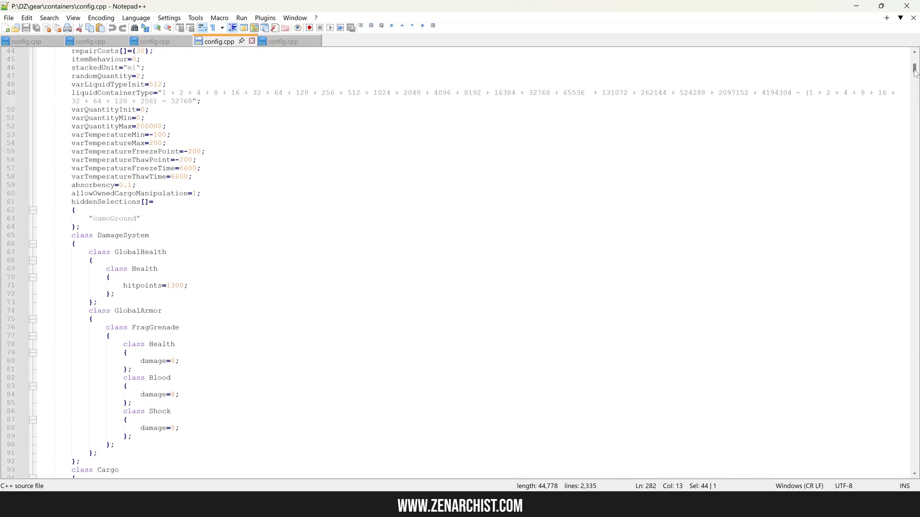
scroll(up, 3)
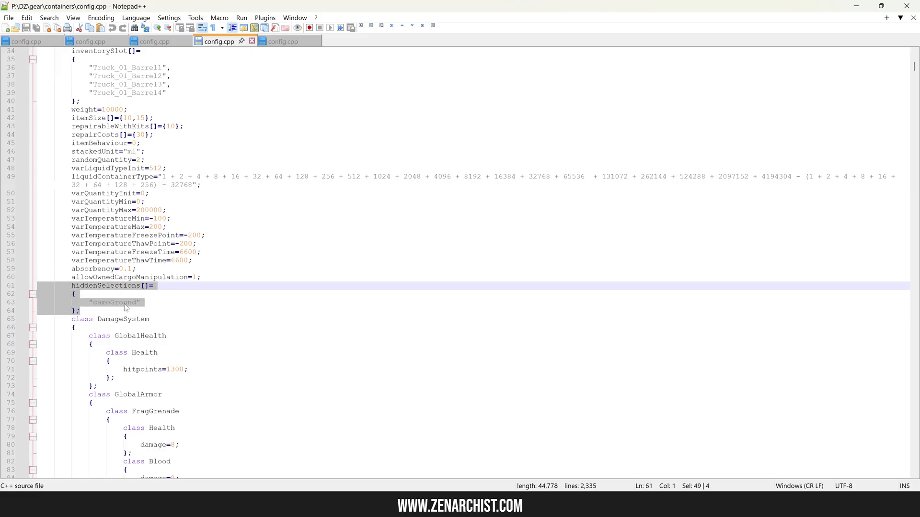
double_click(114, 303)
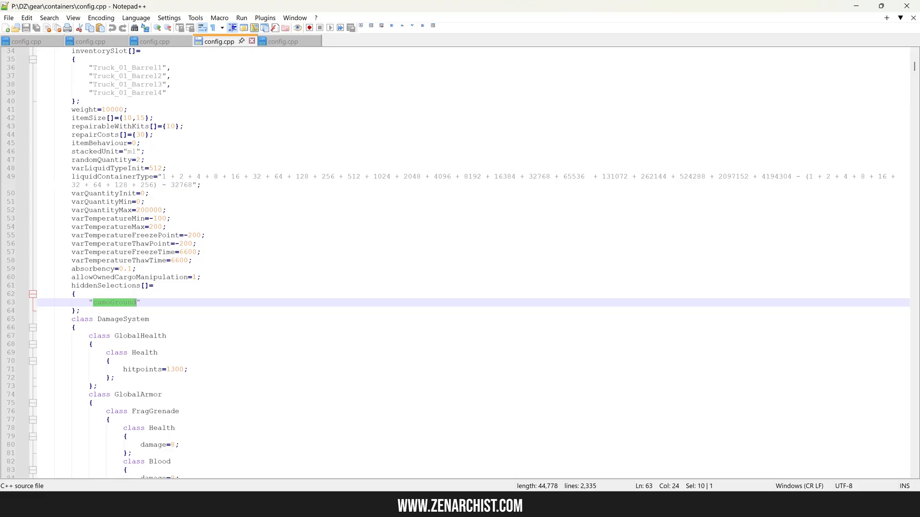
text(te)
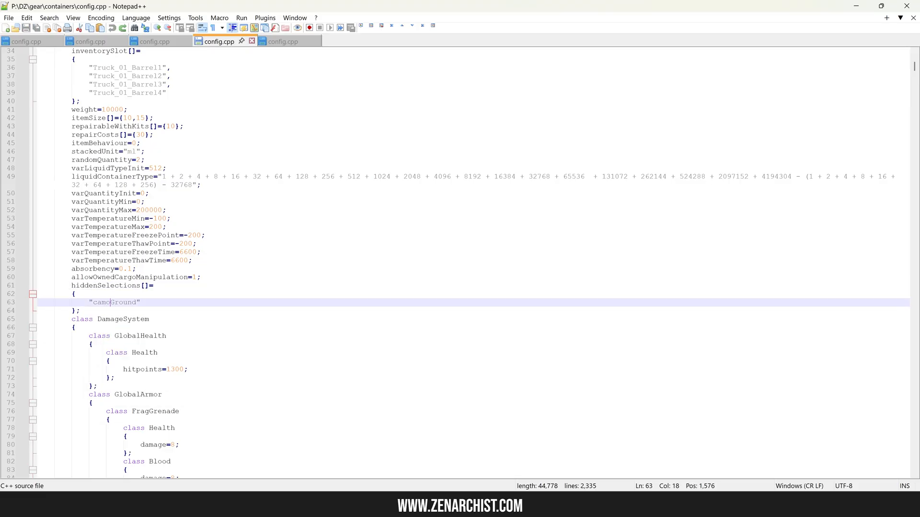
double_click(114, 302)
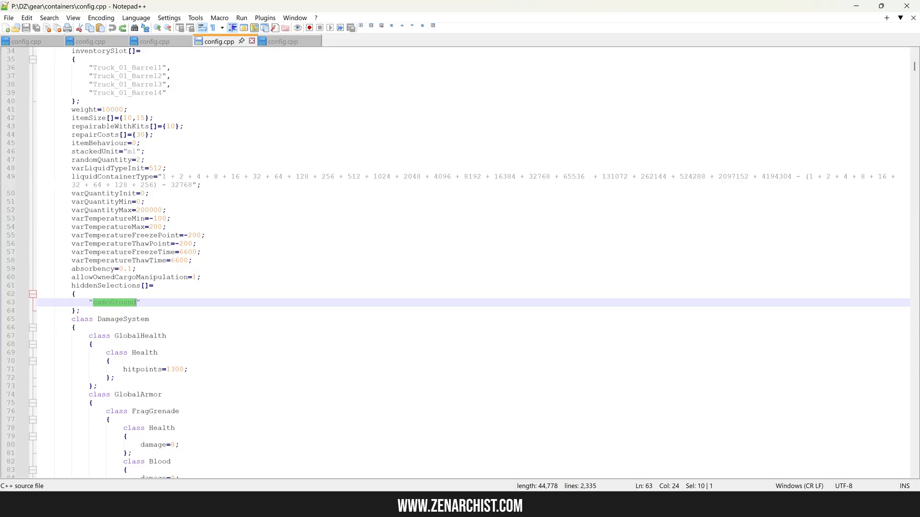
Close the extra config tabs and bring up the drinks config's Canteen.p3d path
click(26, 41)
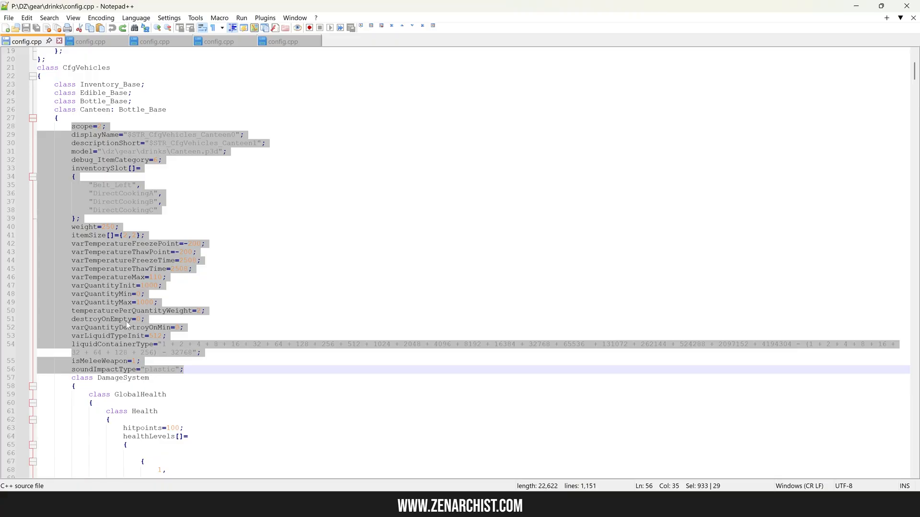
click(282, 41)
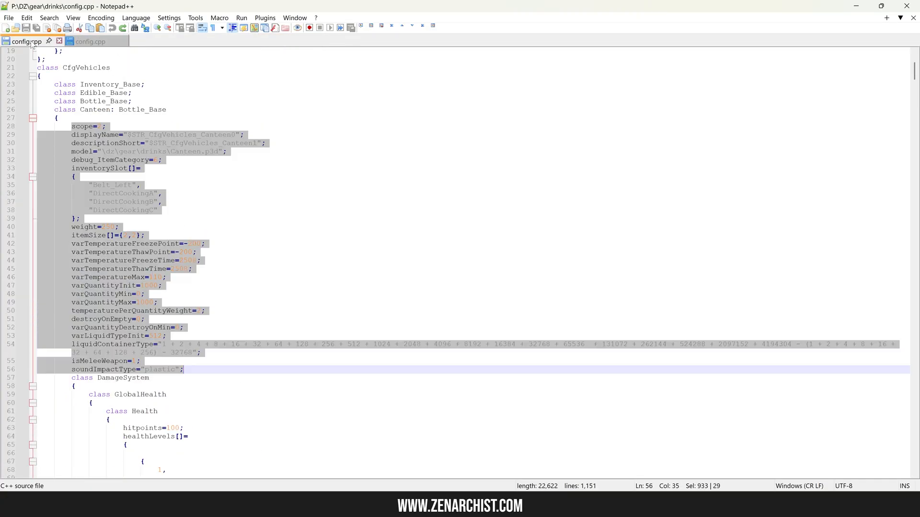
mouse_move(215, 269)
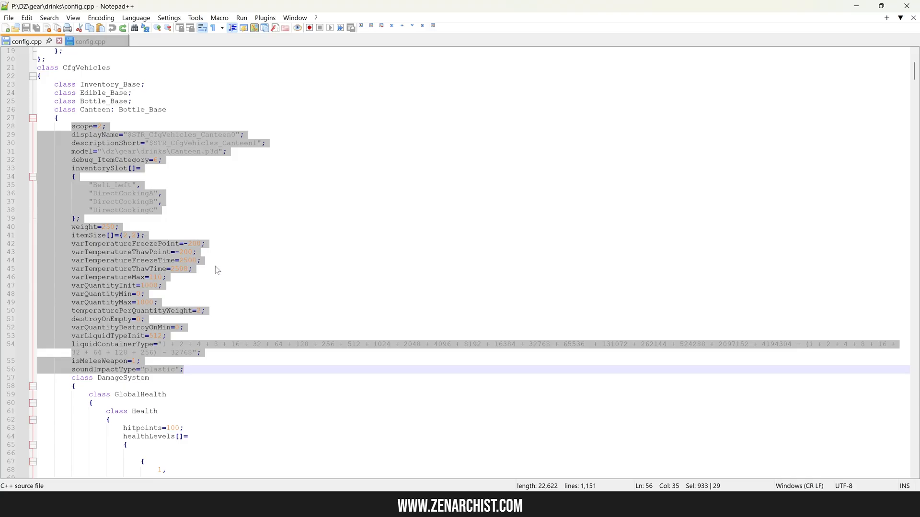
mouse_move(222, 190)
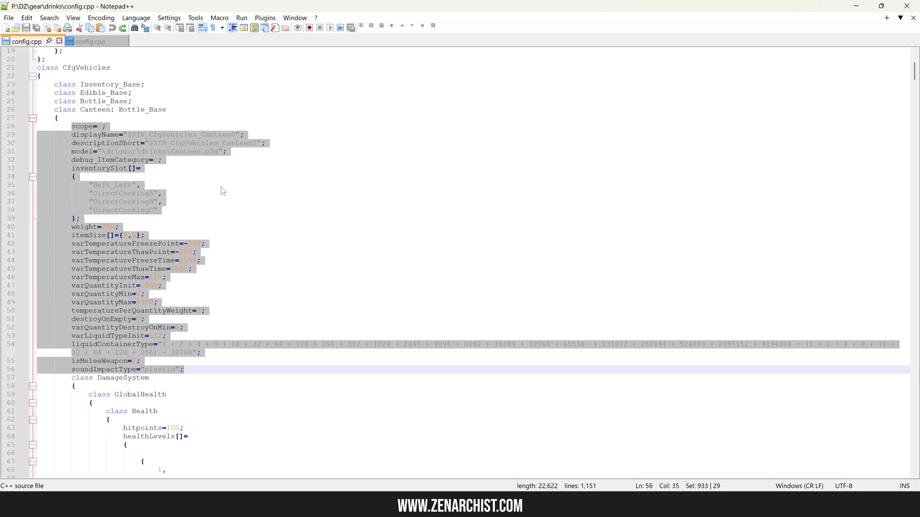
mouse_move(212, 256)
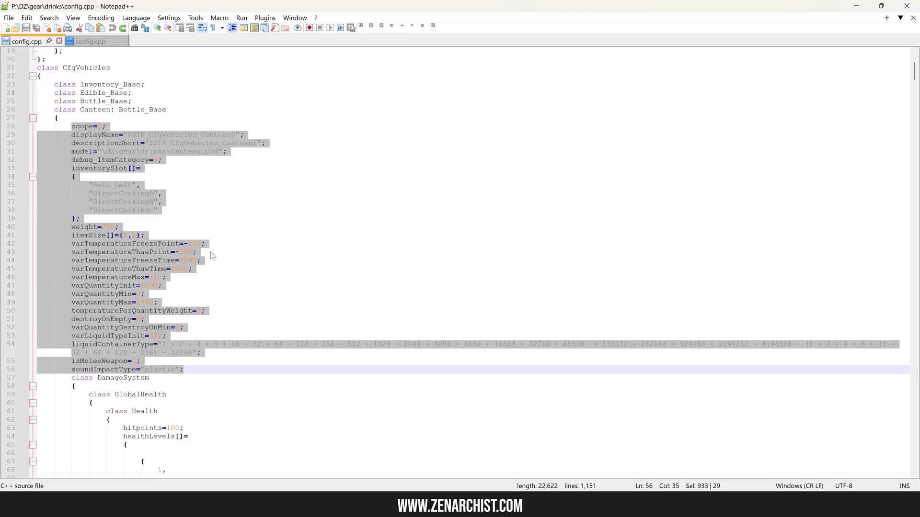
mouse_move(213, 157)
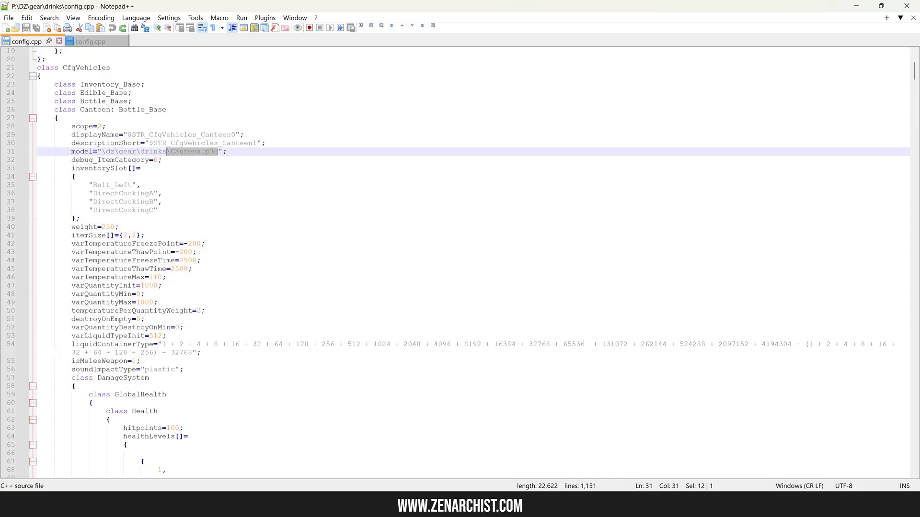
click(186, 151)
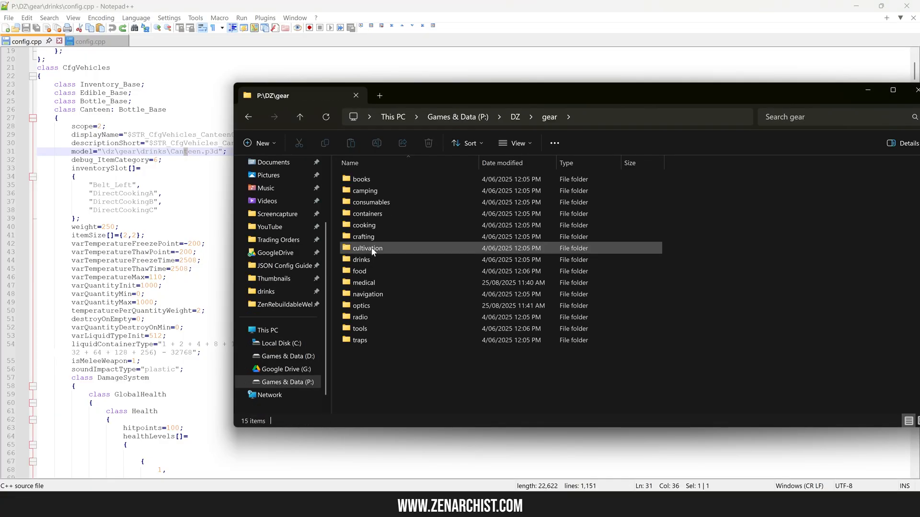
Open canteen.p3d from P:\DZ\gear\drinks in Eliteness
double_click(364, 260)
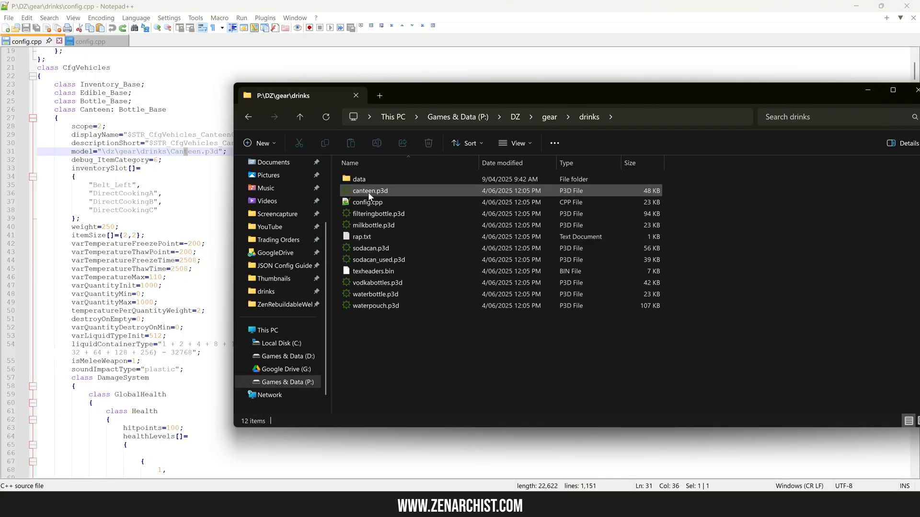
click(368, 202)
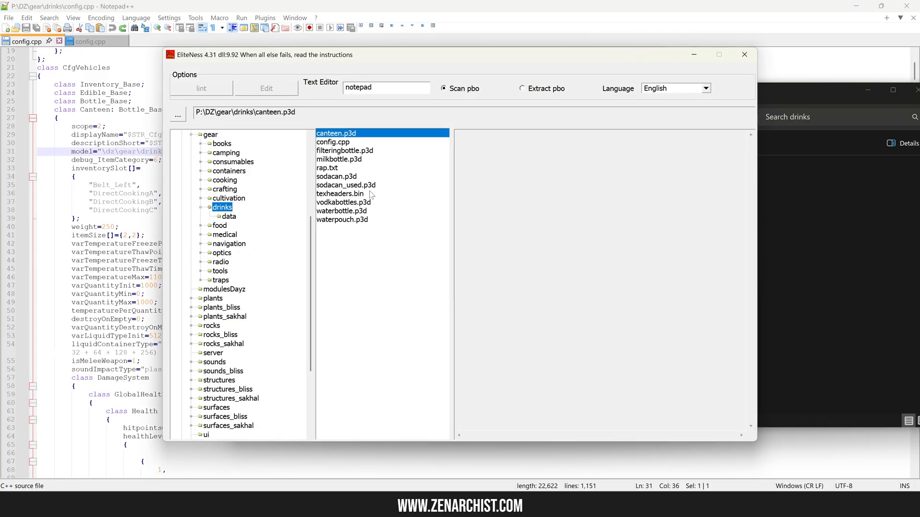
mouse_move(343, 134)
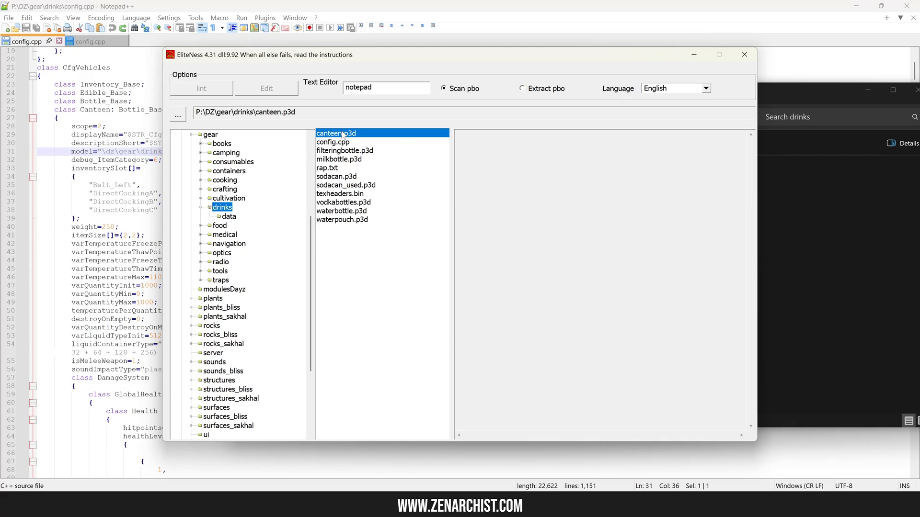
double_click(336, 134)
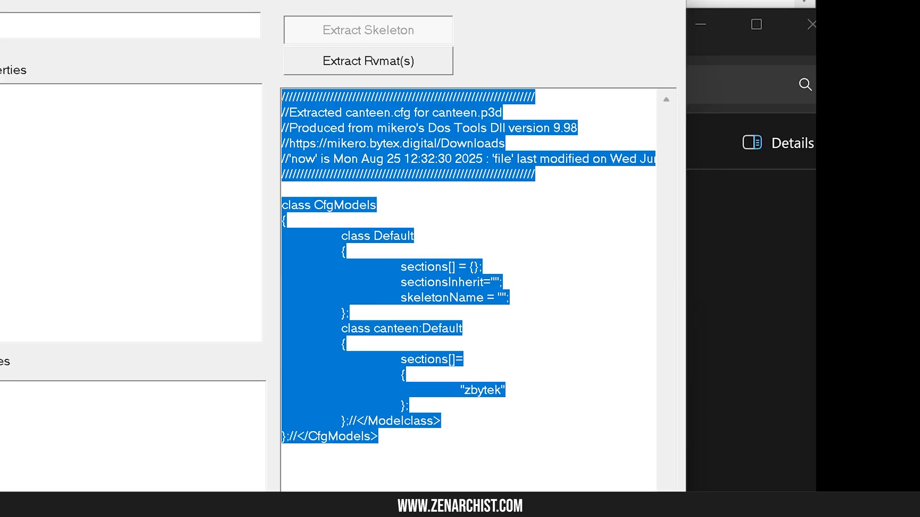
Read the extracted canteen.cfg to find the zbytek texture selection
double_click(345, 205)
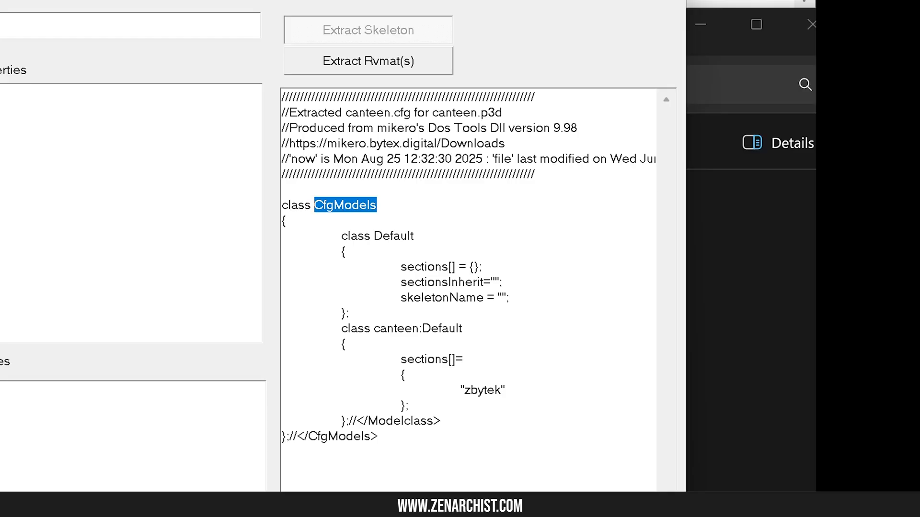
double_click(395, 328)
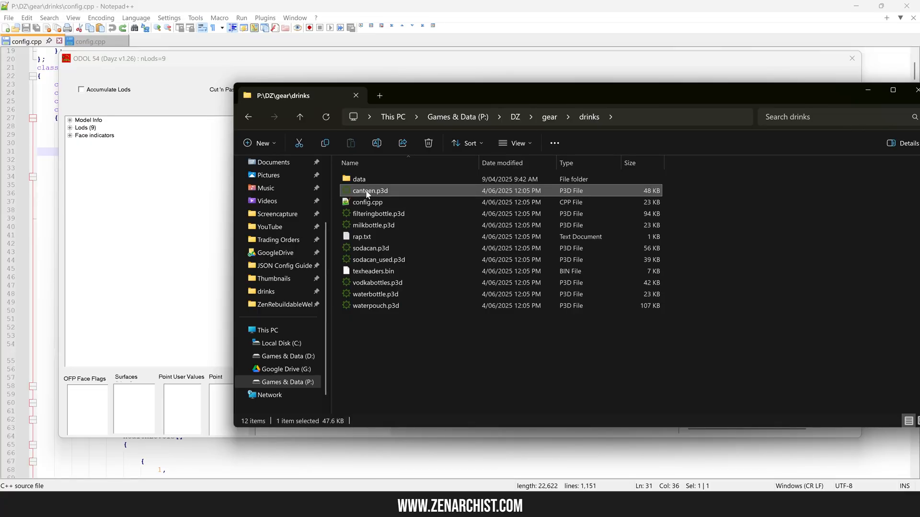
double_click(369, 191)
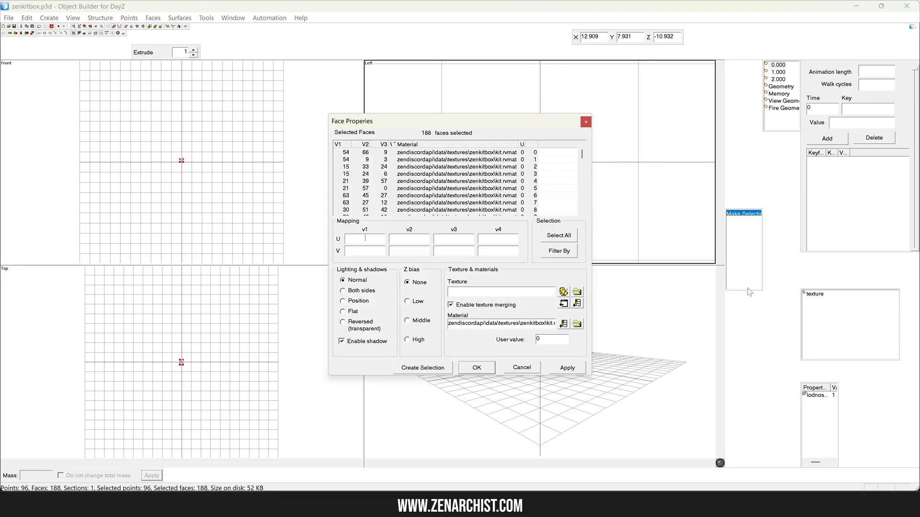
click(477, 368)
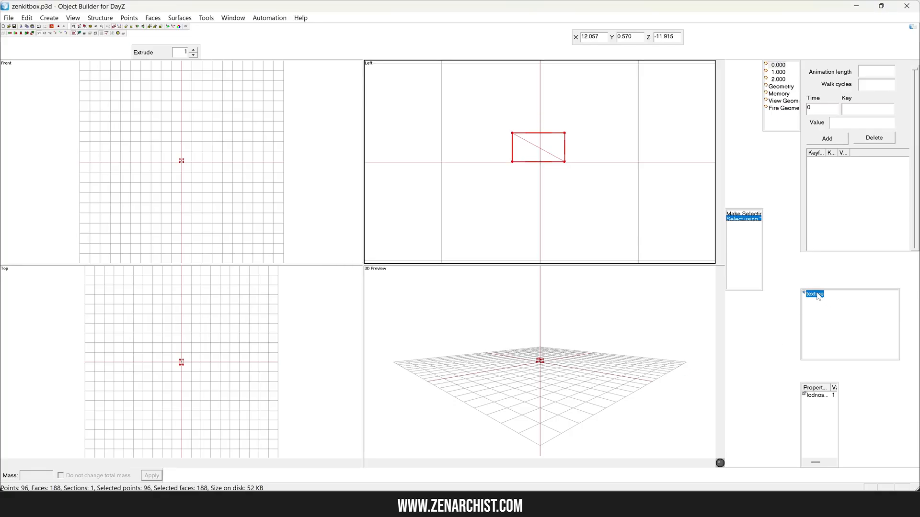
right_click(813, 294)
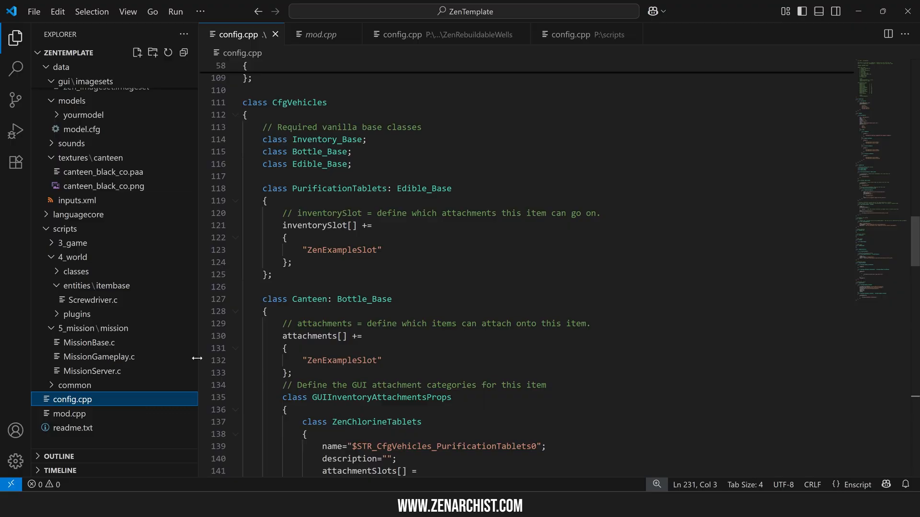
Compare zbytek in the Eliteness model config with Zen_Canteen_Black's hiddenSelections
click(82, 129)
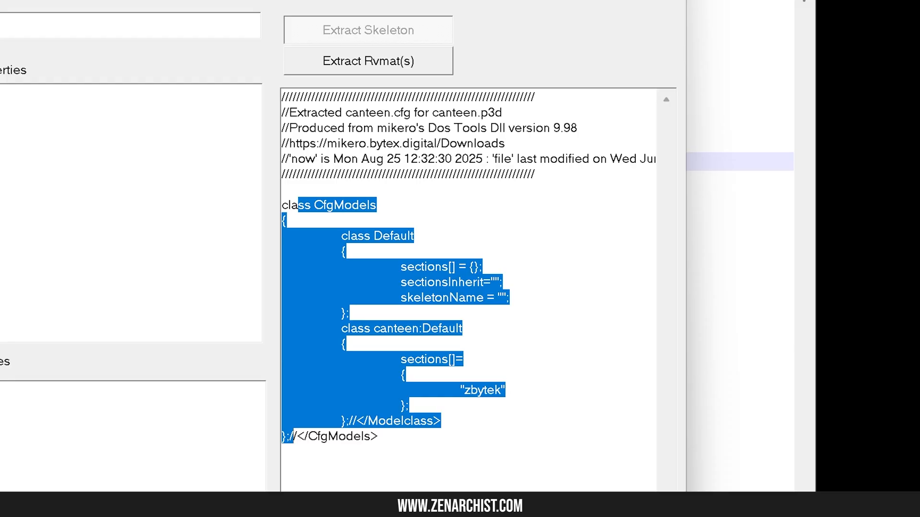
double_click(481, 390)
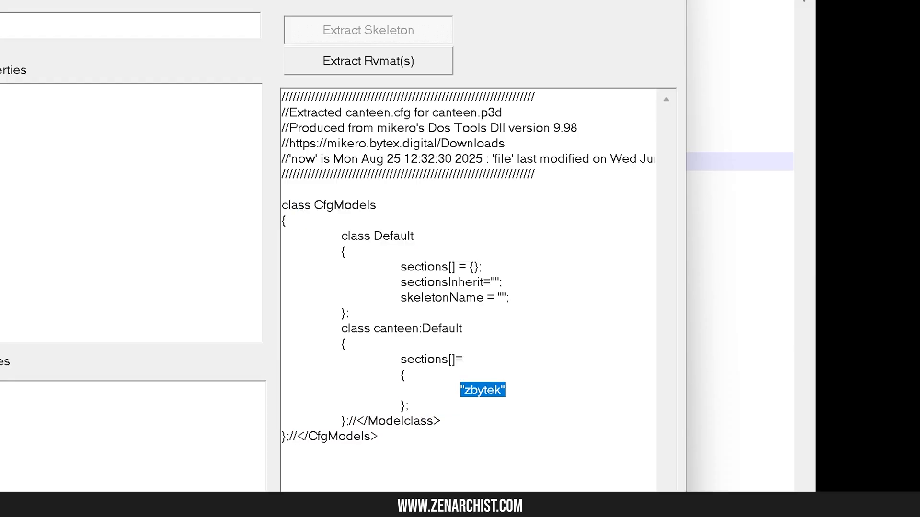
click(483, 389)
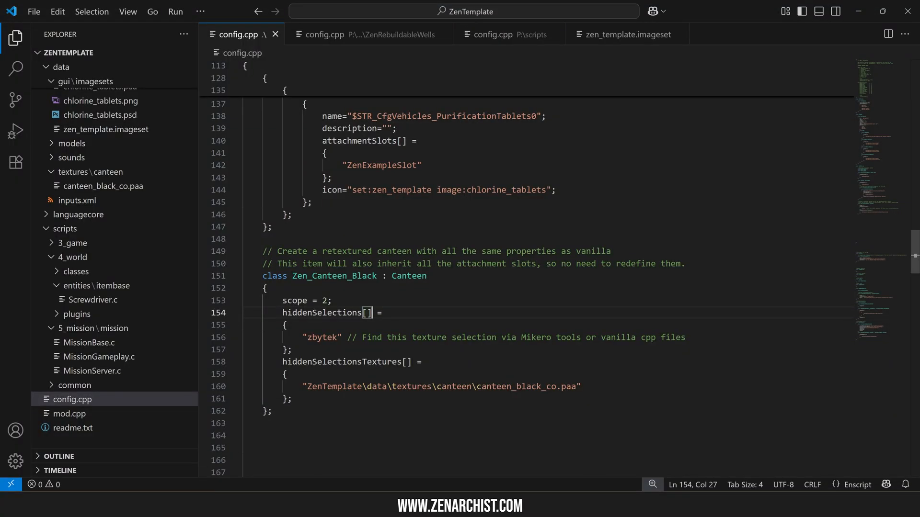
double_click(322, 337)
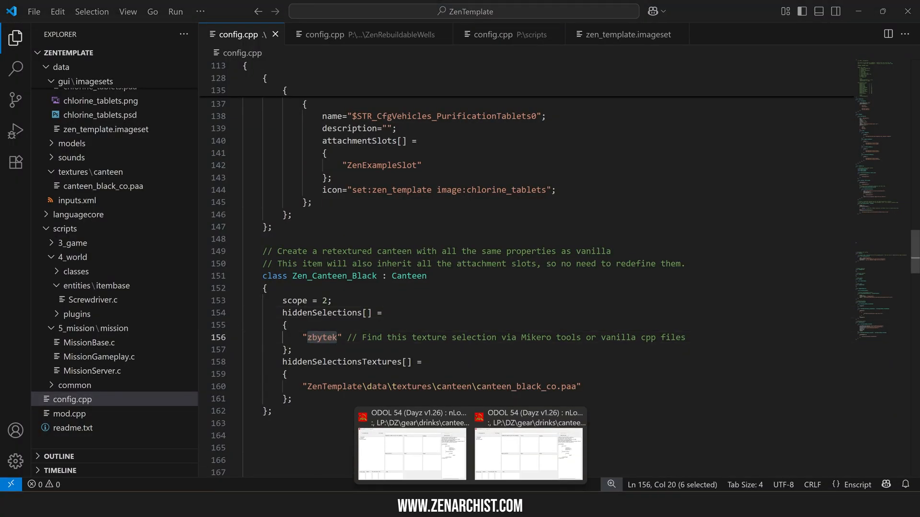
click(412, 455)
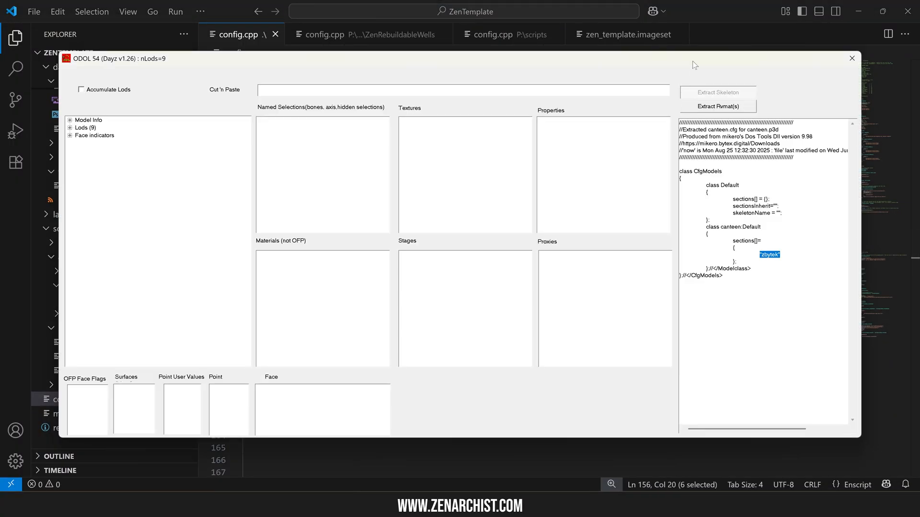
click(851, 58)
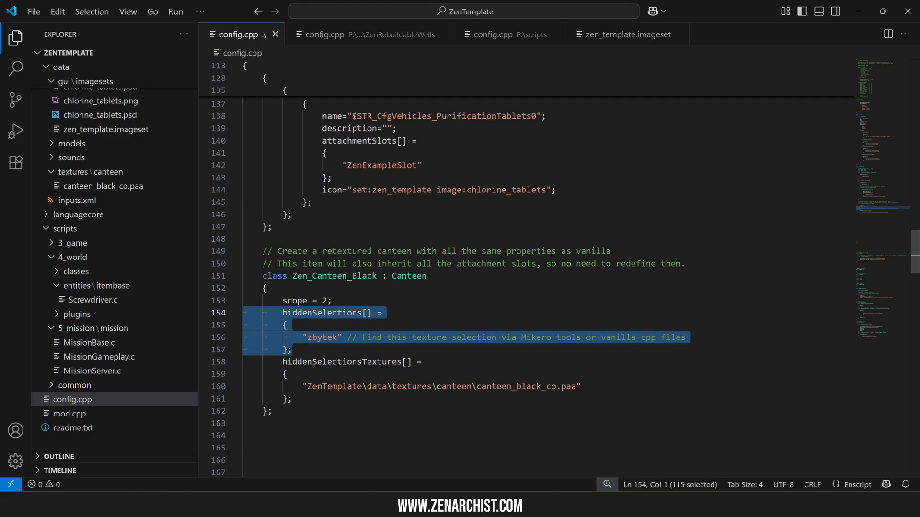
double_click(321, 338)
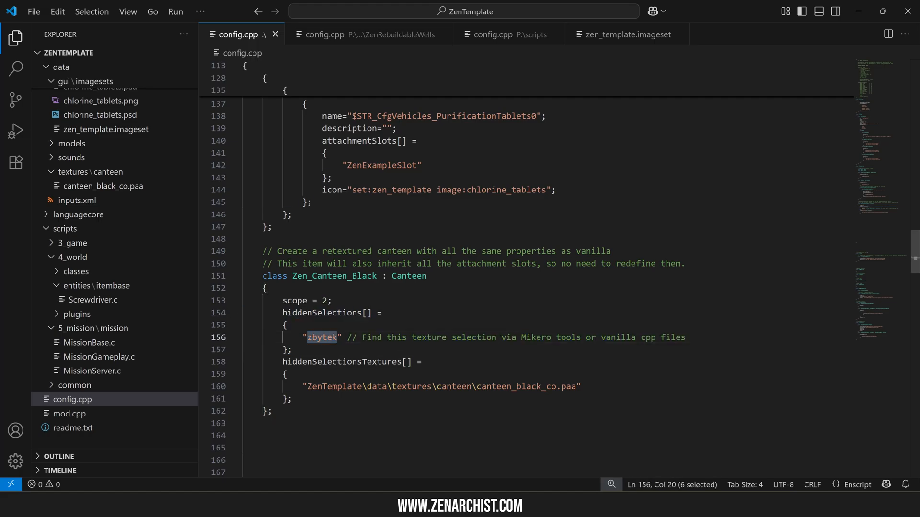
Point out the black canteen texture path in hiddenSelectionsTextures and select the class
double_click(440, 387)
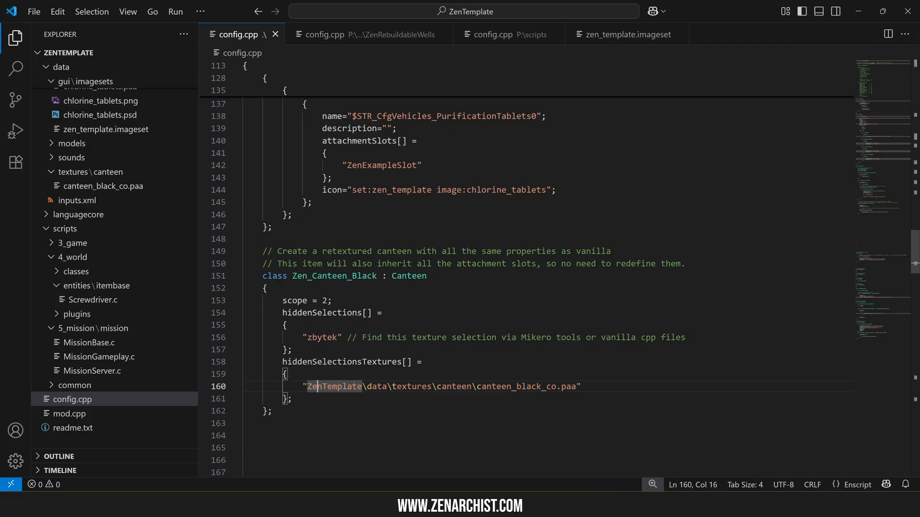
double_click(321, 337)
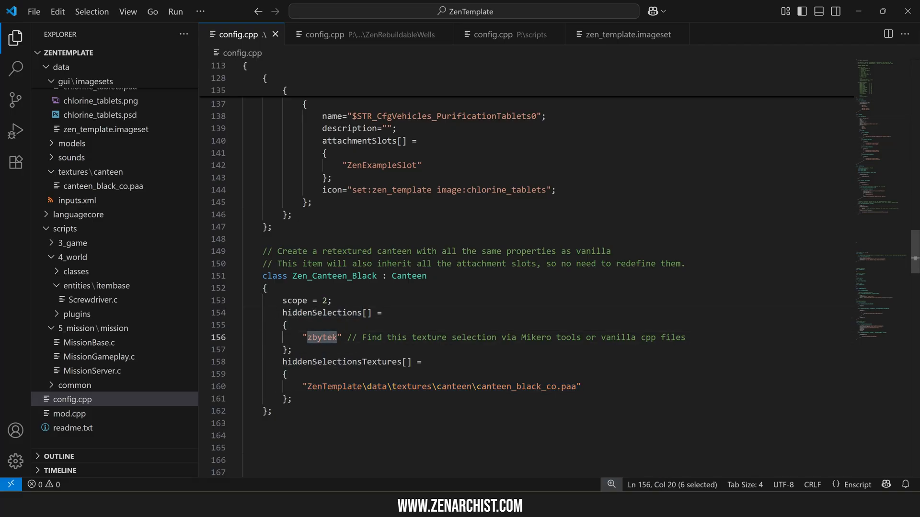
double_click(341, 362)
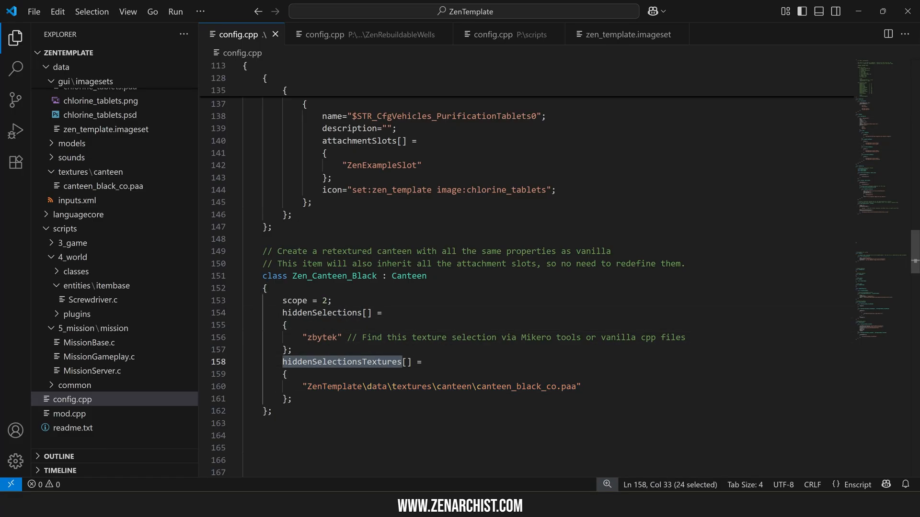
click(317, 337)
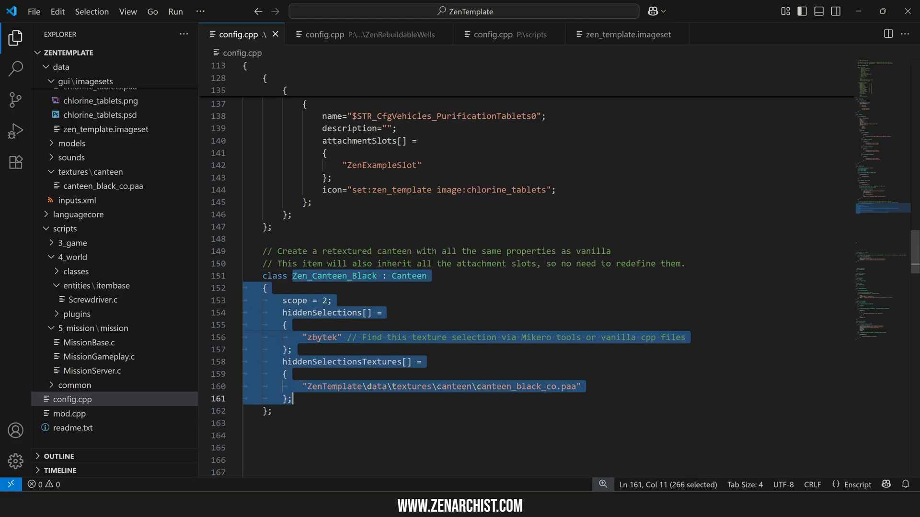
click(266, 411)
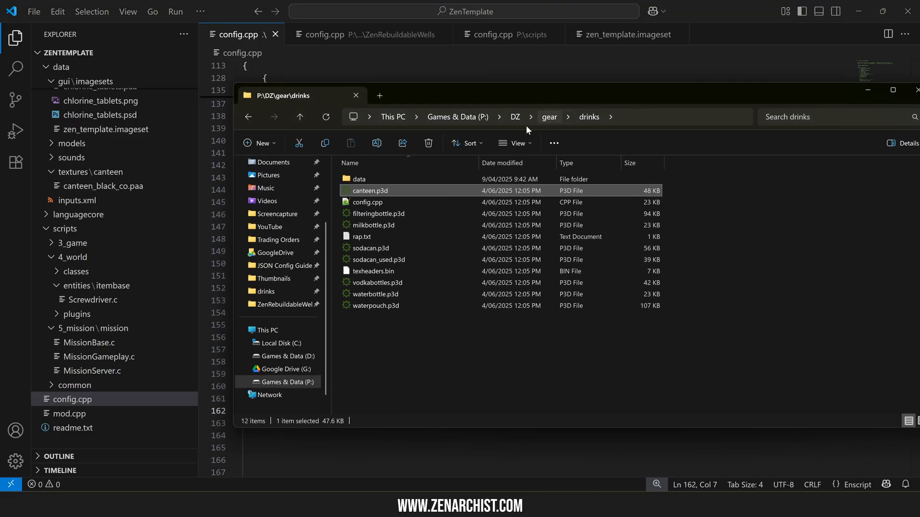
Browse to P:\DZ\gear\drinks\data and select the vanilla canteen_co.paa
click(457, 117)
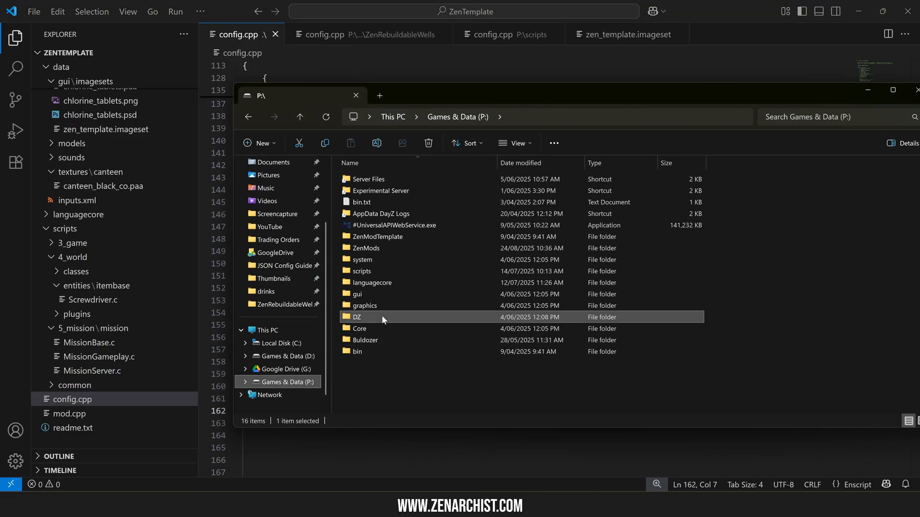
double_click(356, 316)
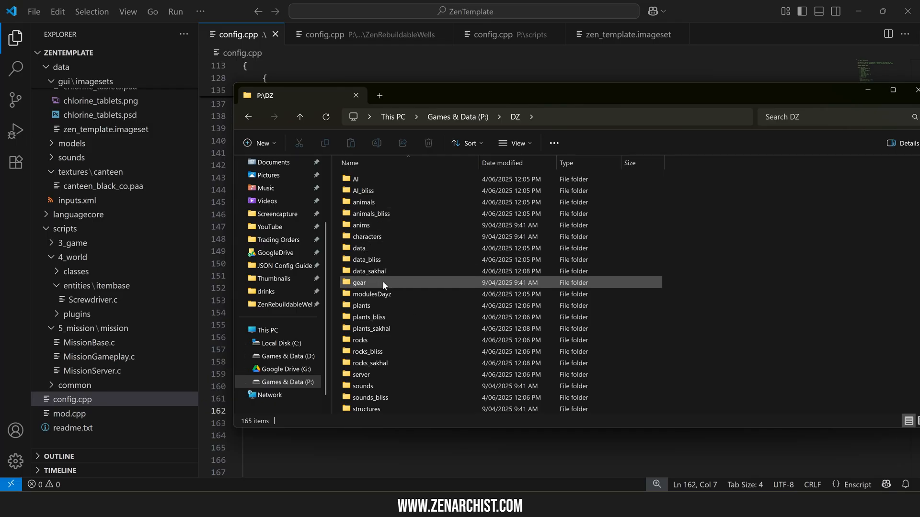
double_click(360, 282)
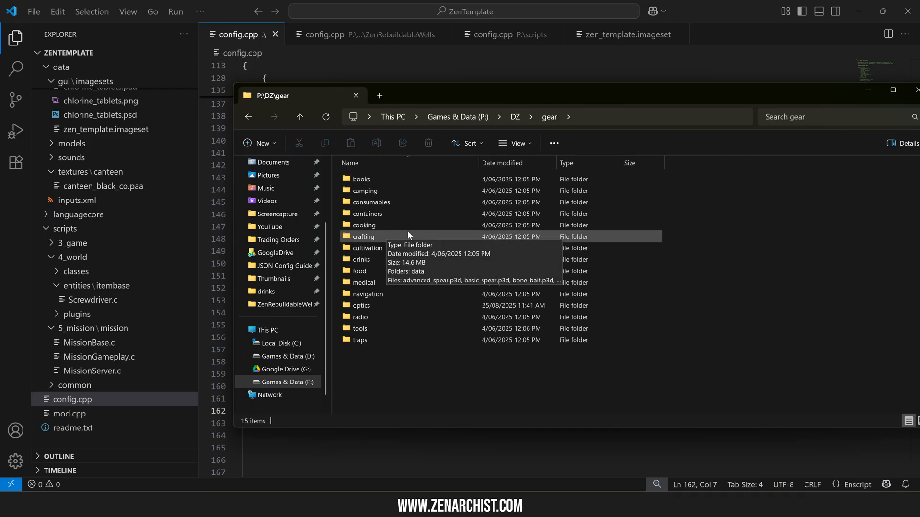
double_click(366, 259)
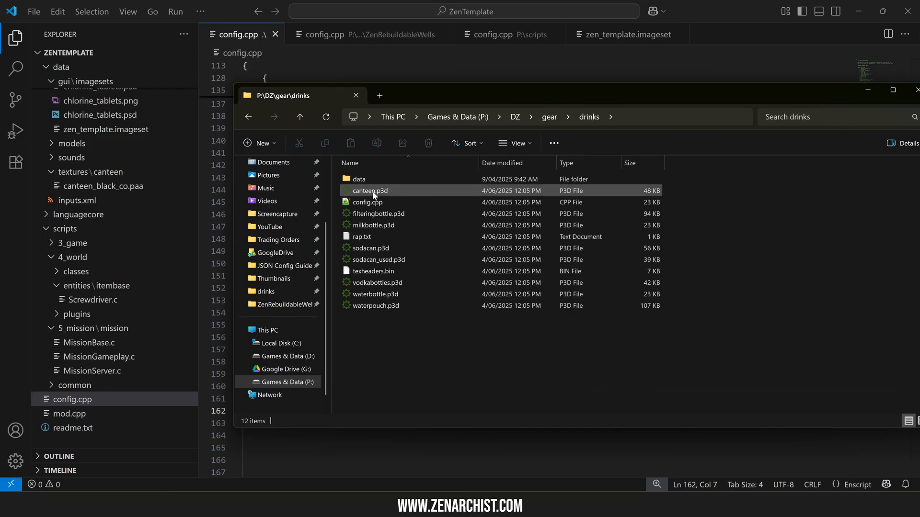
double_click(357, 179)
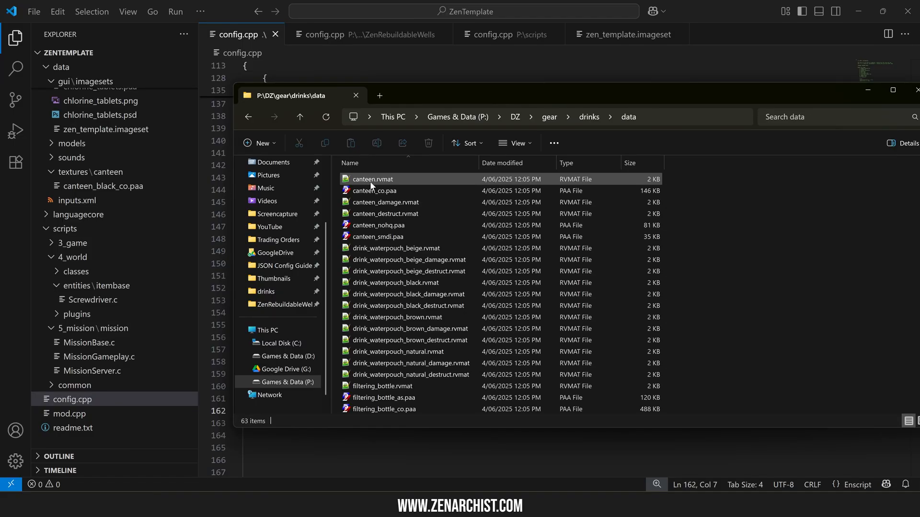
mouse_move(373, 190)
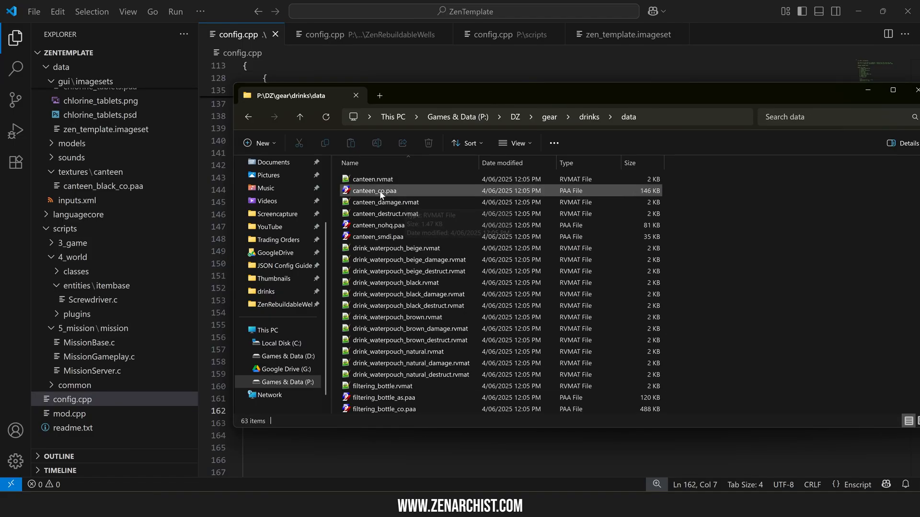
click(373, 190)
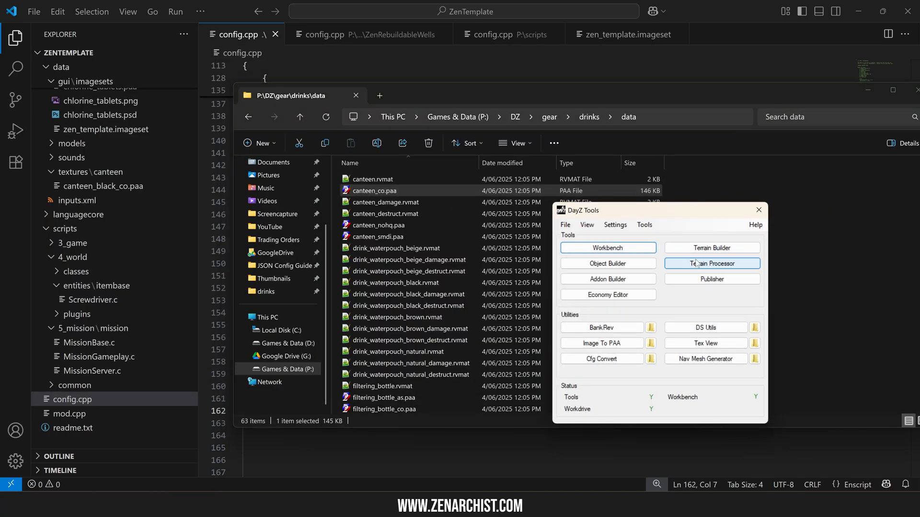
Open the vanilla canteen texture in Texture Viewer and save it as canteen_co.png
click(705, 343)
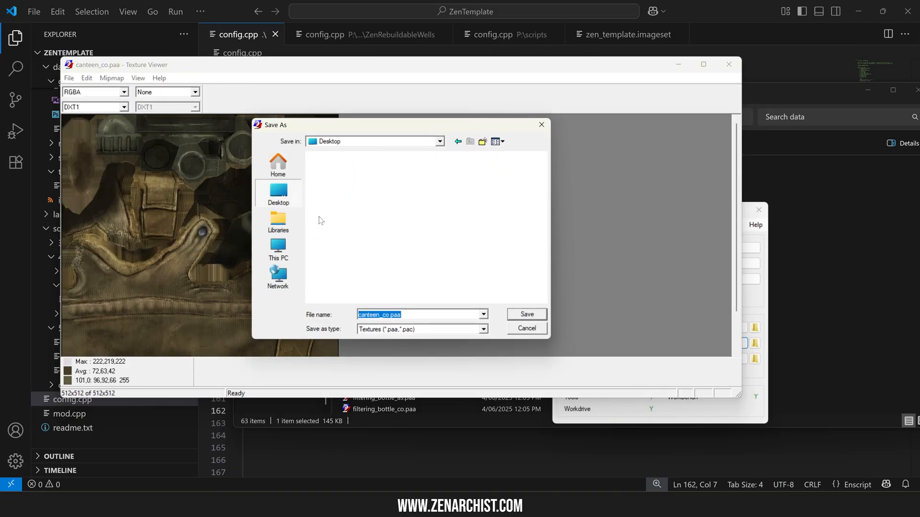
text(canteen_co.png)
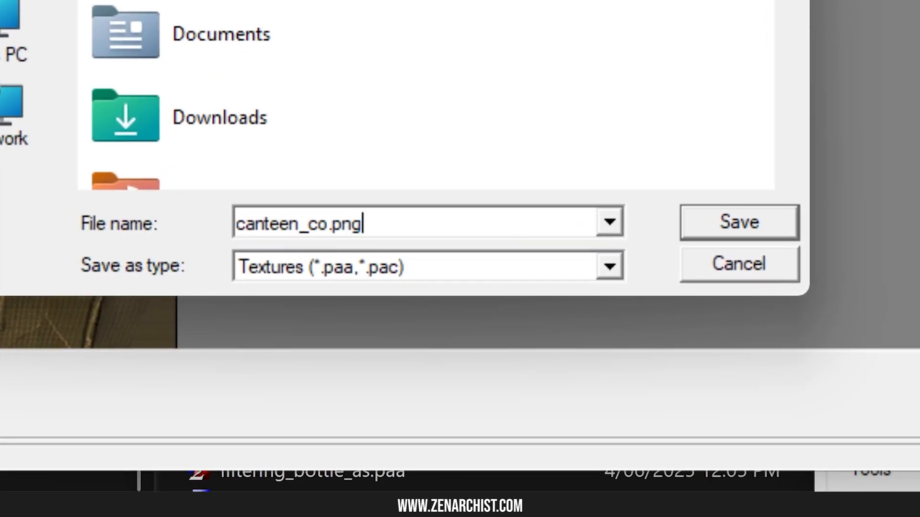
double_click(344, 224)
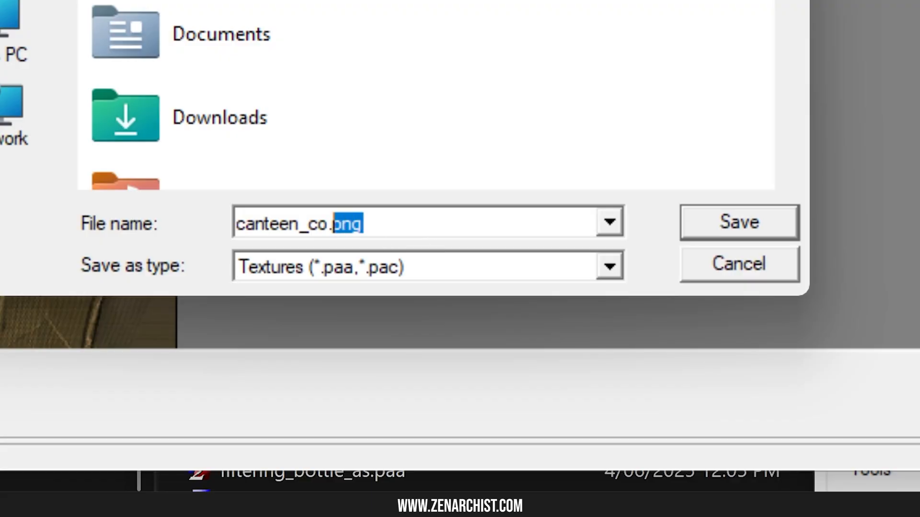
click(738, 222)
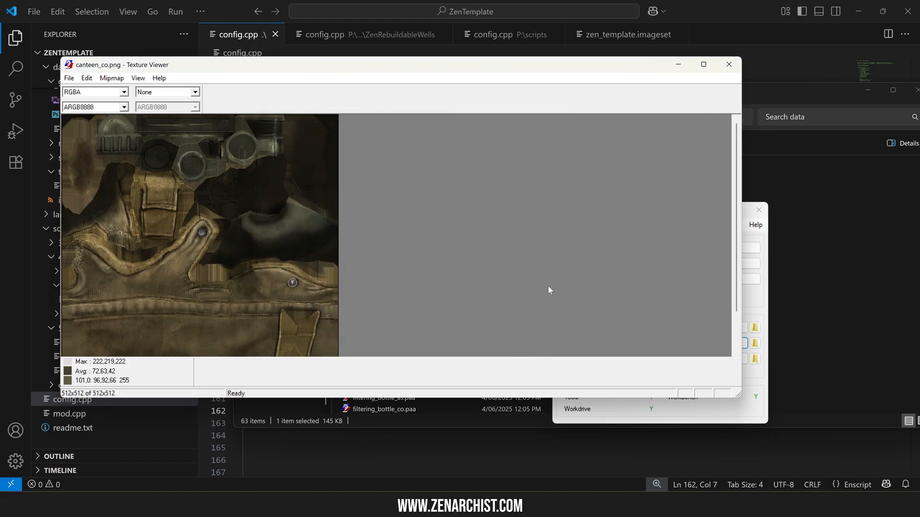
Save a copy of the darkened texture into ZenTemplate\data\textures\canteen as canteen_black_co.png
click(728, 63)
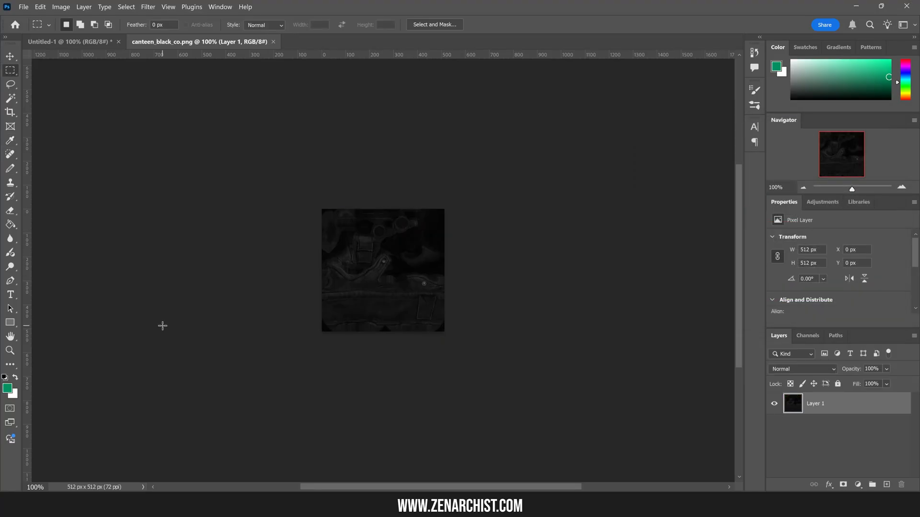
mouse_move(385, 261)
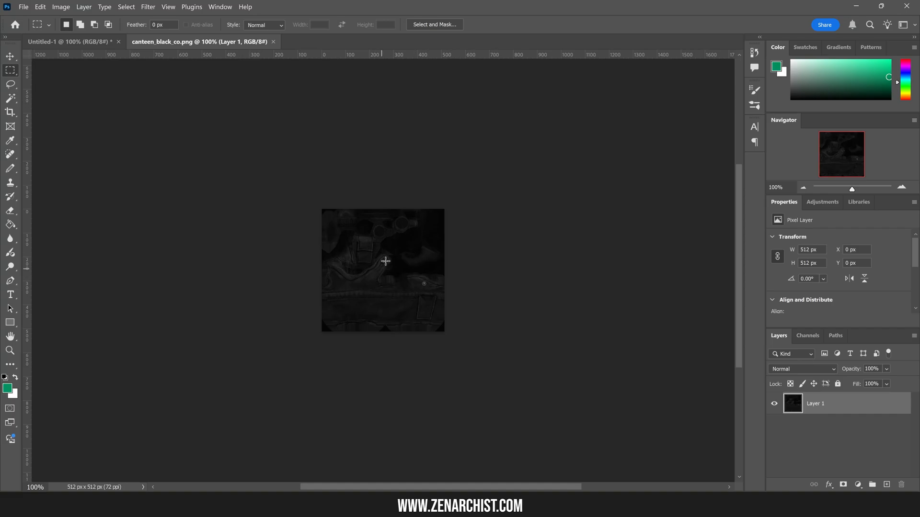
click(23, 7)
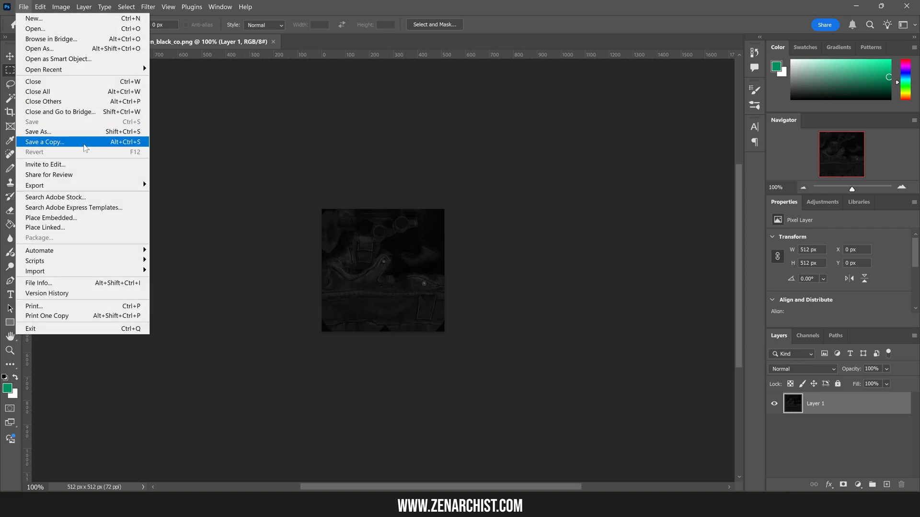
click(44, 142)
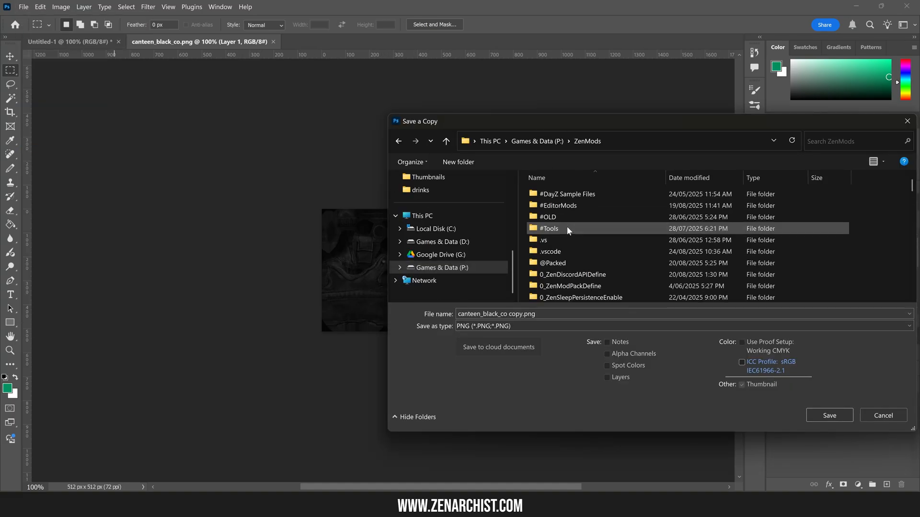
scroll(down, 3)
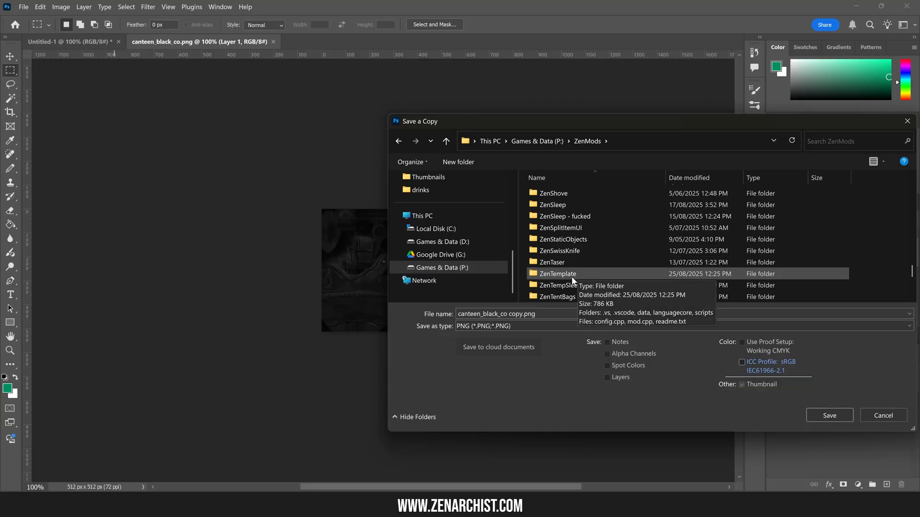
double_click(556, 273)
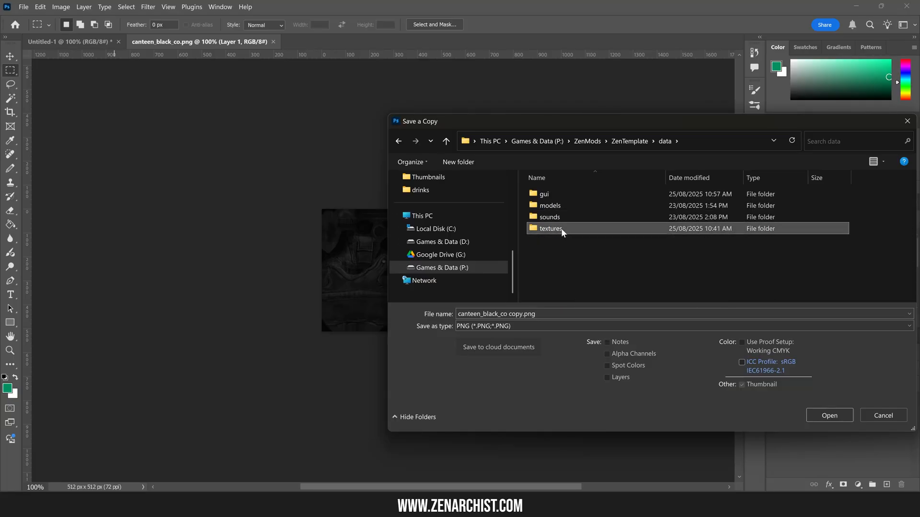
double_click(551, 228)
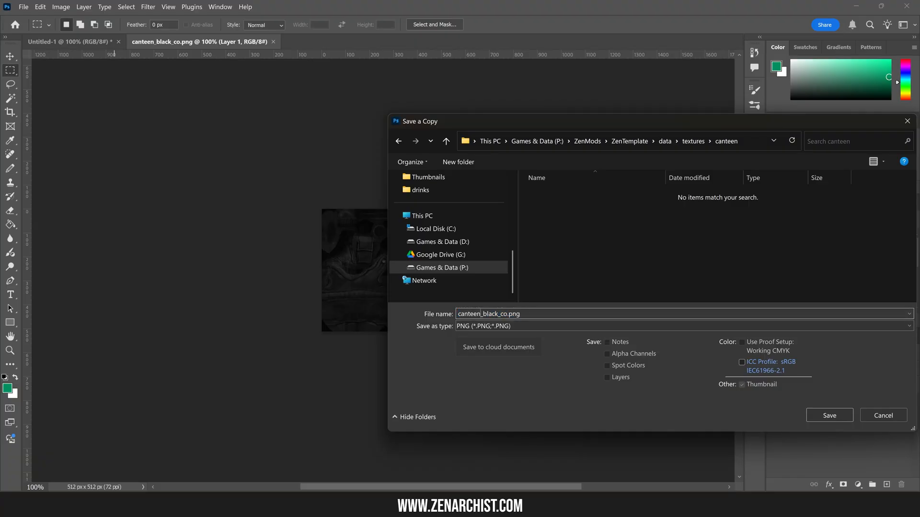
mouse_move(829, 415)
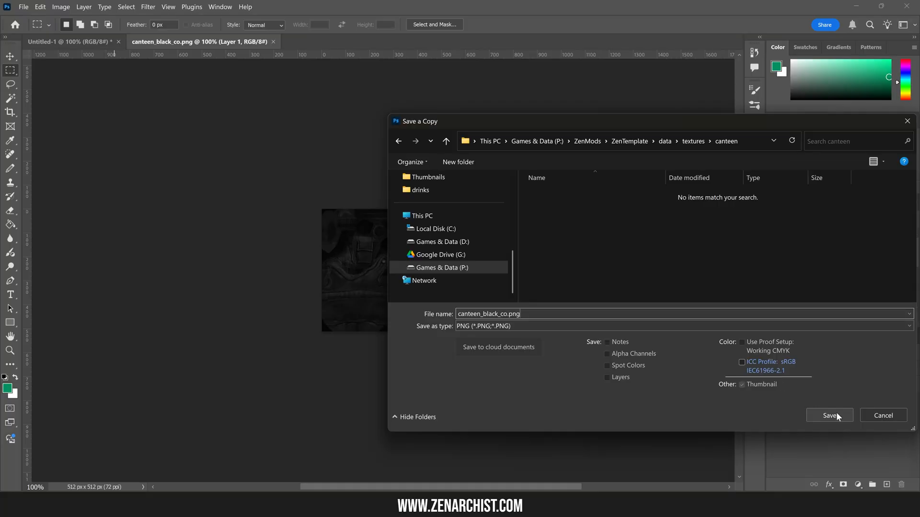
Confirm canteen_black_co.png and canteen_black_co.paa both sit in the canteen folder
click(828, 415)
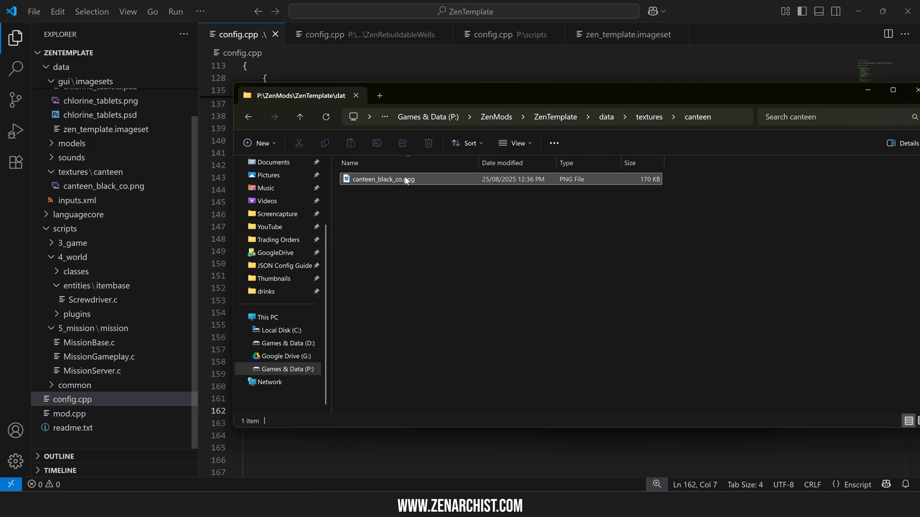
click(384, 179)
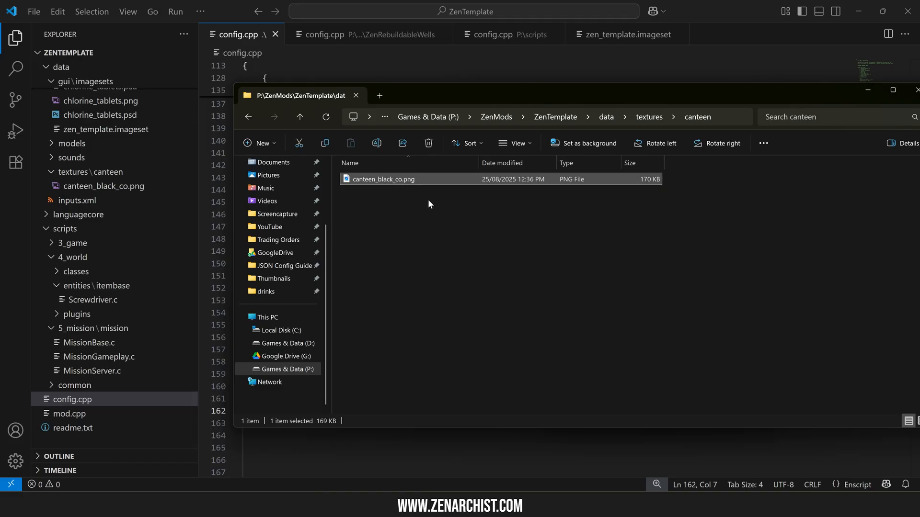
mouse_move(522, 256)
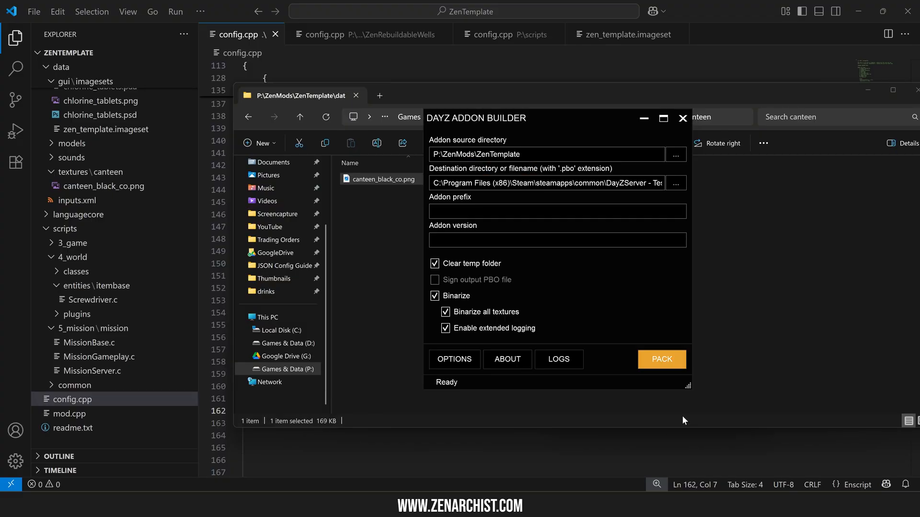
mouse_move(388, 169)
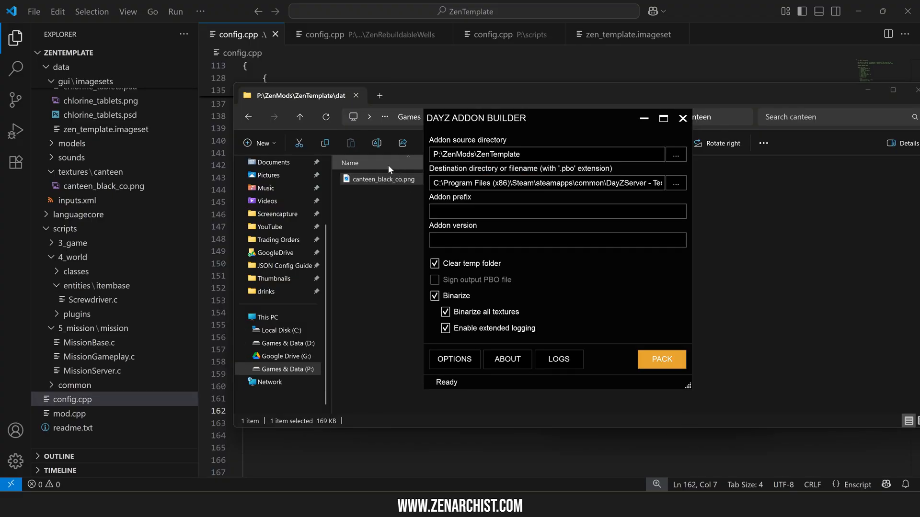
click(661, 359)
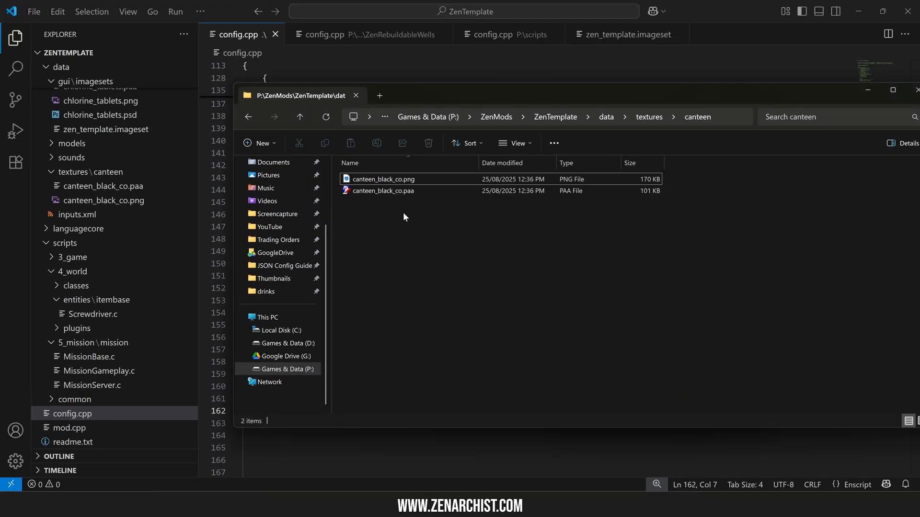
key(ctrl+a)
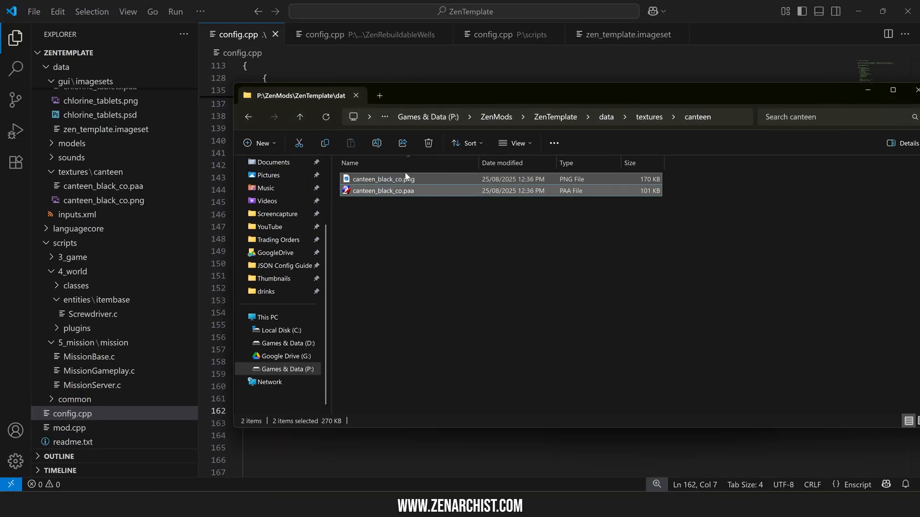
click(382, 191)
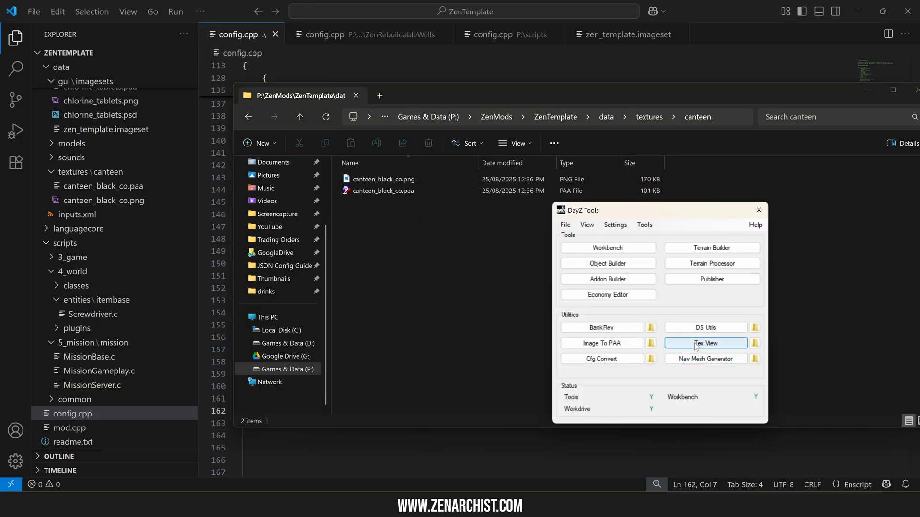
Load canteen_black_co.png in Tex View and save it as canteen_black_co.paa
click(705, 343)
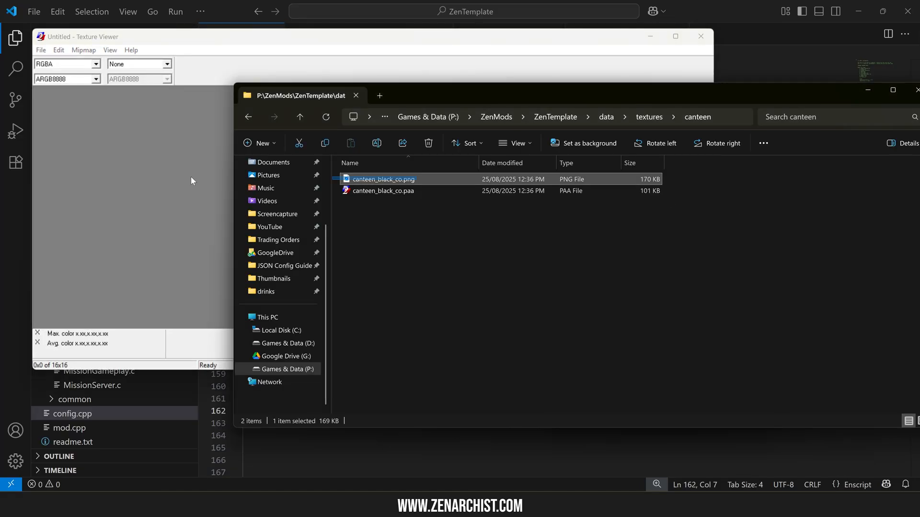
double_click(384, 179)
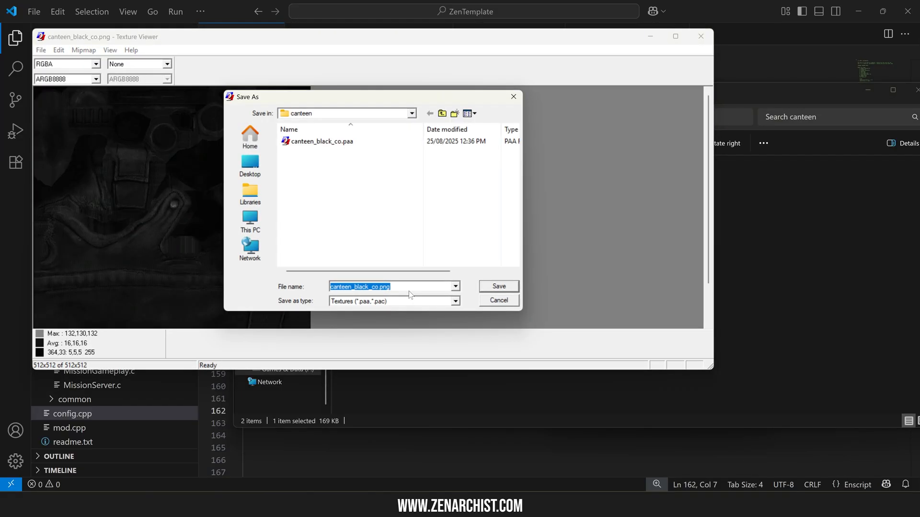
text(canteen_black_co.paa)
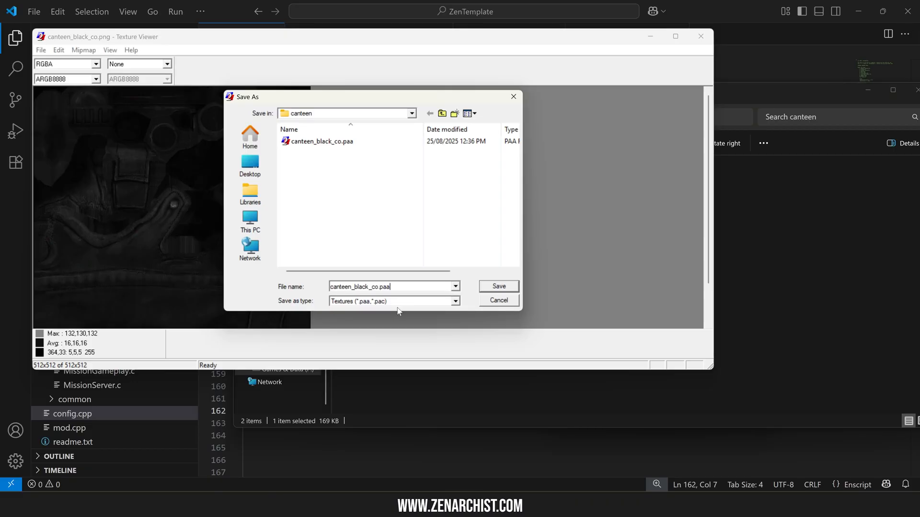
click(499, 287)
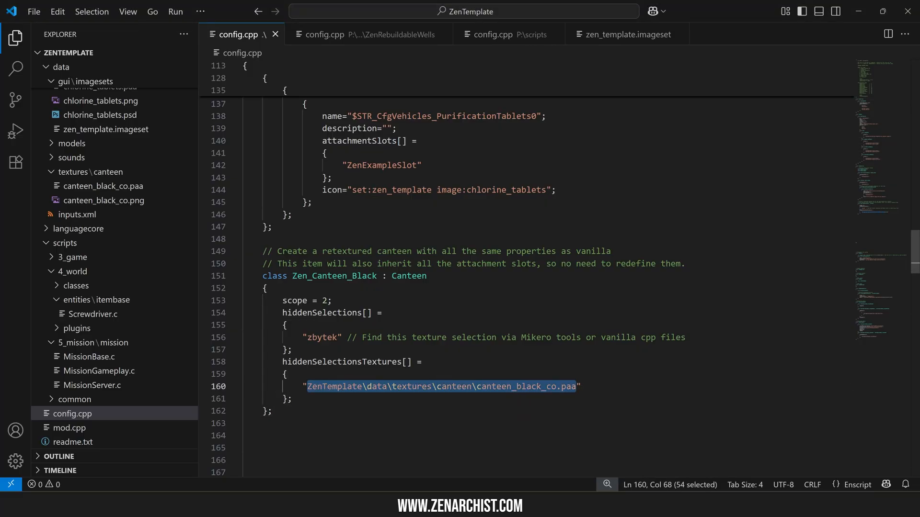
scroll(up, 3)
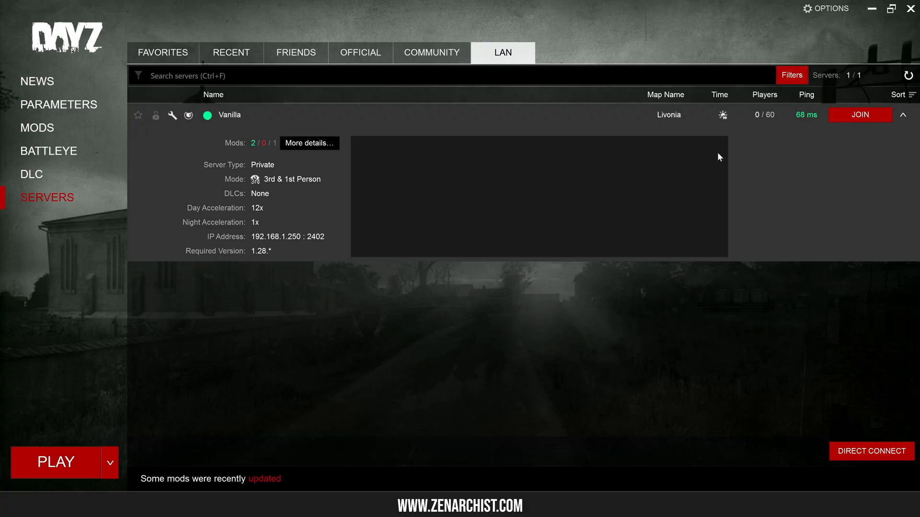
Join the LAN test server and search the admin Item Manager for 'cante'
click(860, 114)
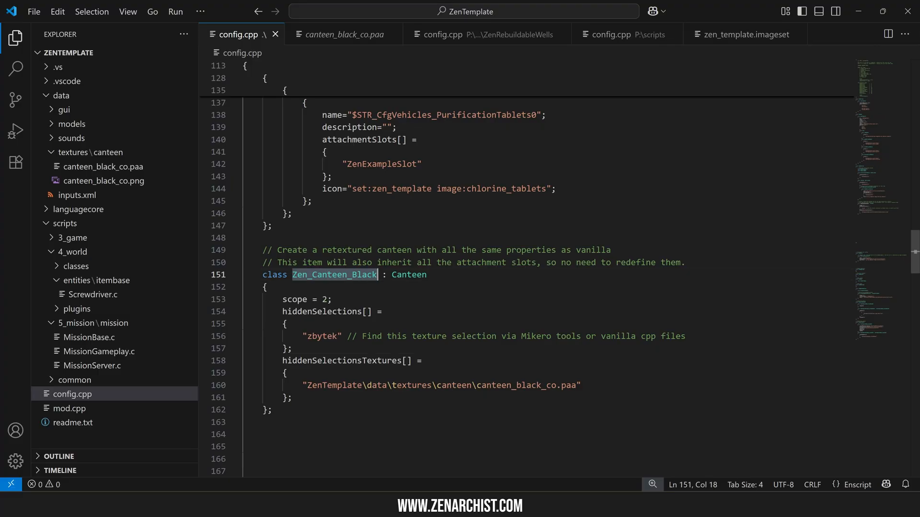
double_click(334, 274)
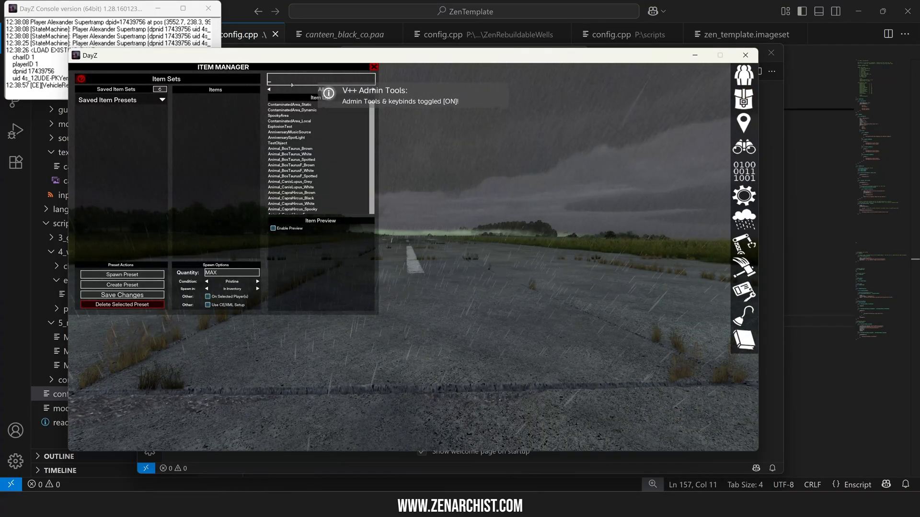
text(cante)
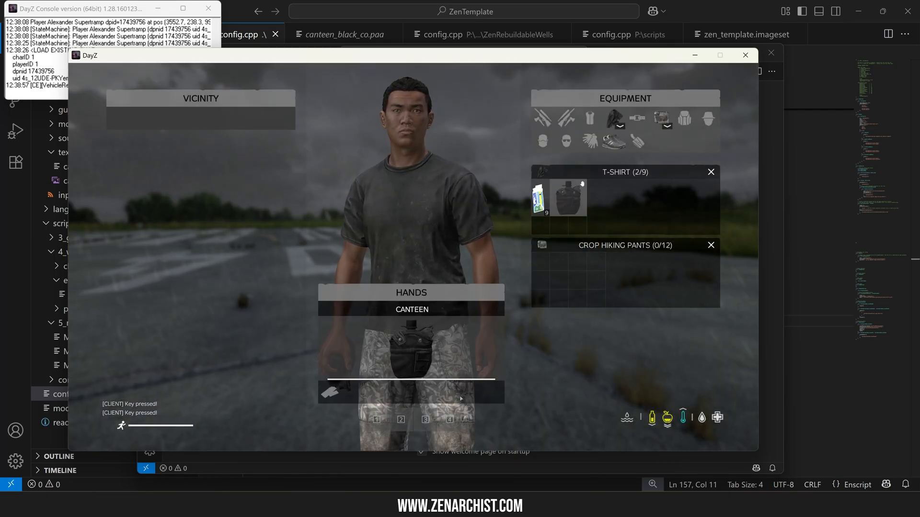
mouse_move(410, 346)
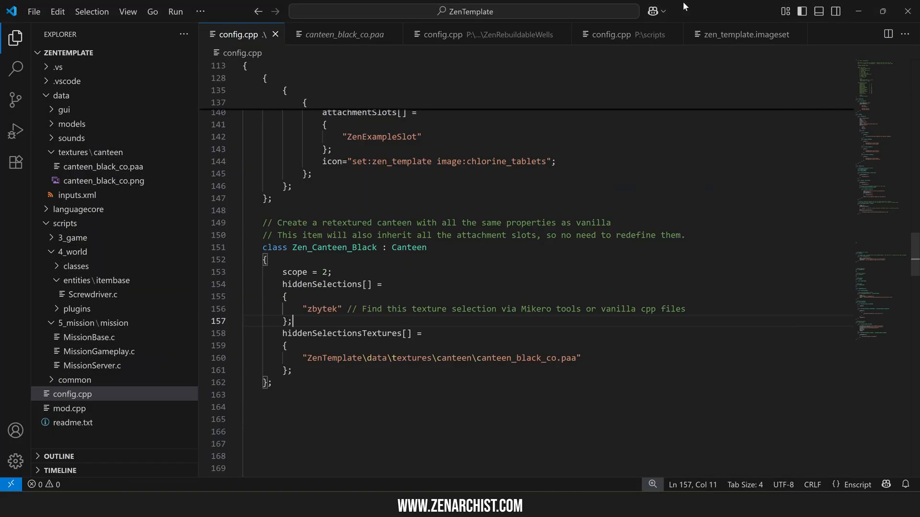
Confirm *.paa is in Addon Builder's list of files to copy directly, and accept
double_click(441, 358)
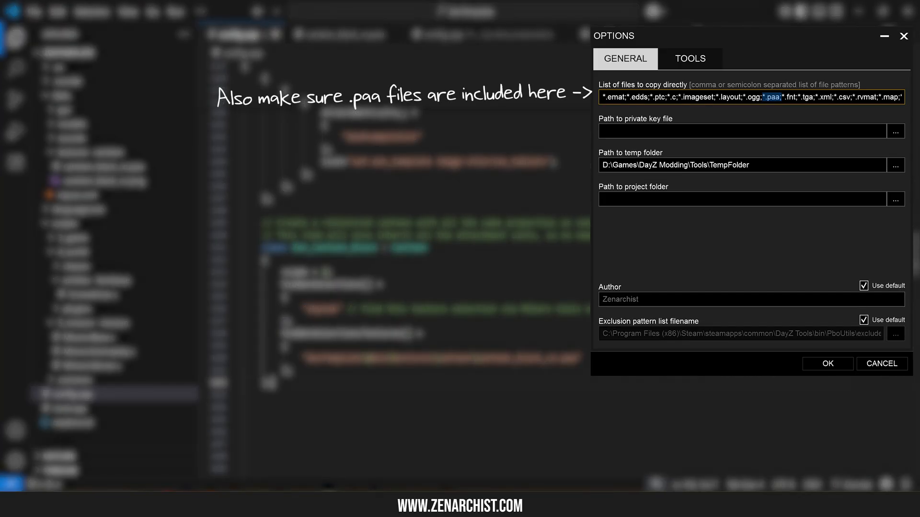
click(826, 363)
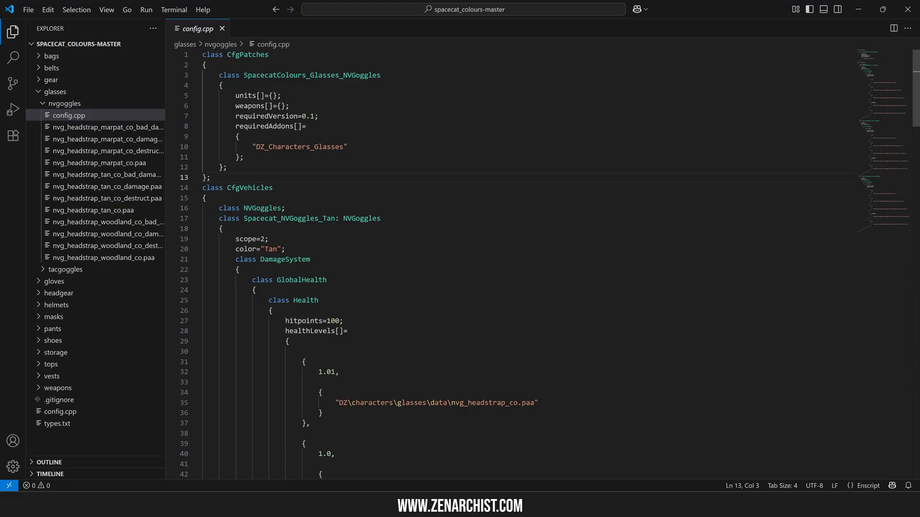
Review the tan and damaged headstrap .paa paths in the Spacecat config's healthLevels[]
click(212, 177)
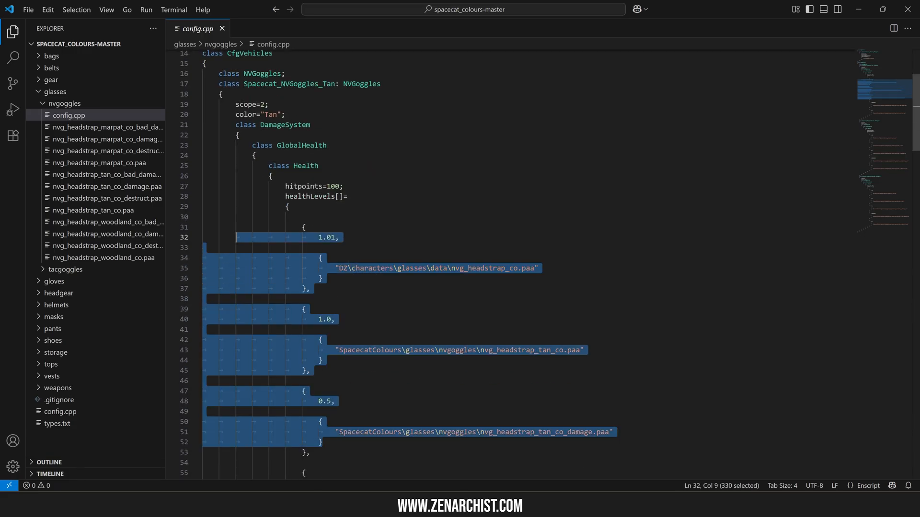
double_click(291, 124)
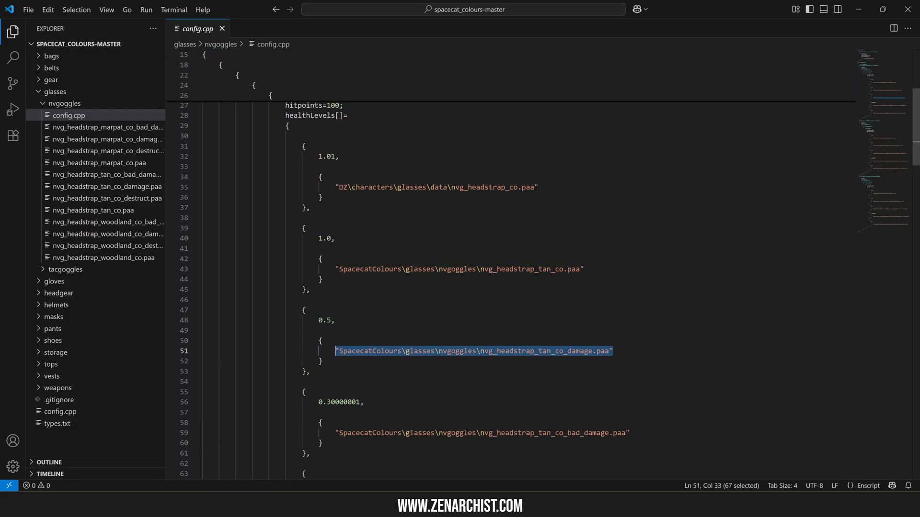
click(303, 228)
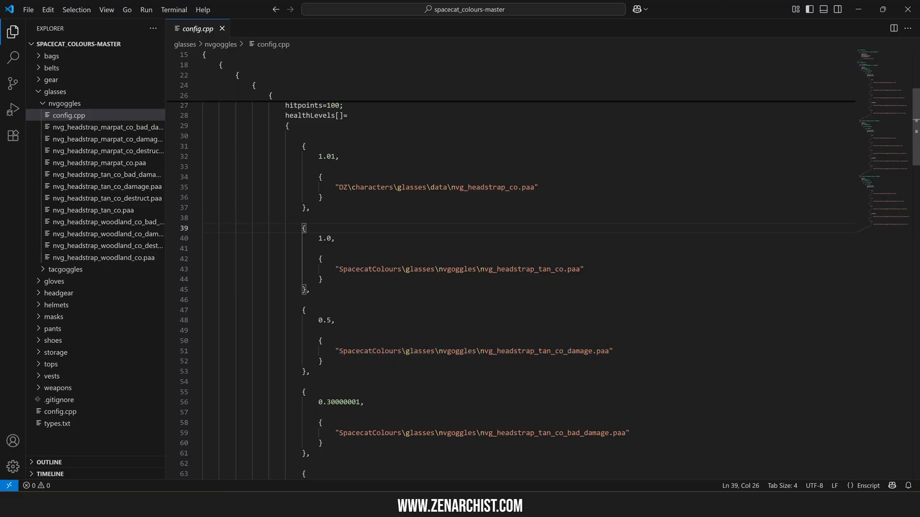
scroll(up, 3)
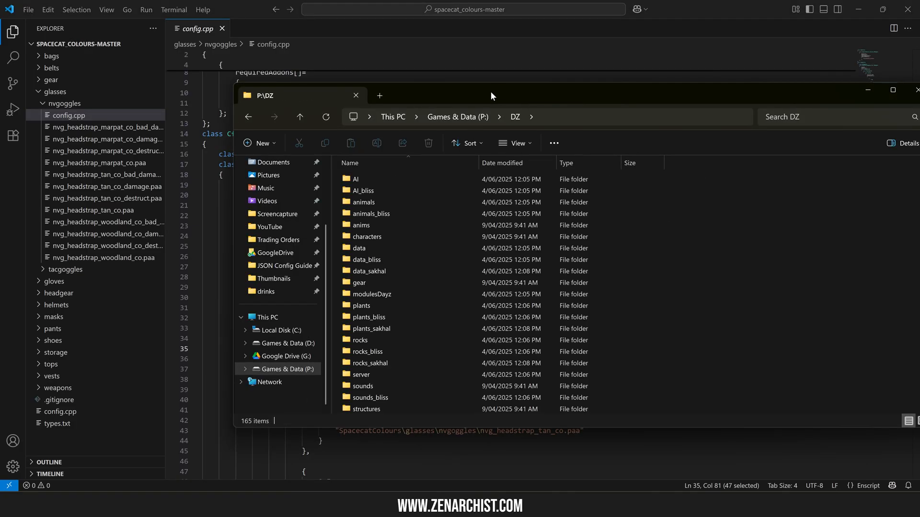
Open vanilla nvg_headstrap.p3d from P:\DZ\characters\glasses and highlight its head and hide sections
double_click(366, 237)
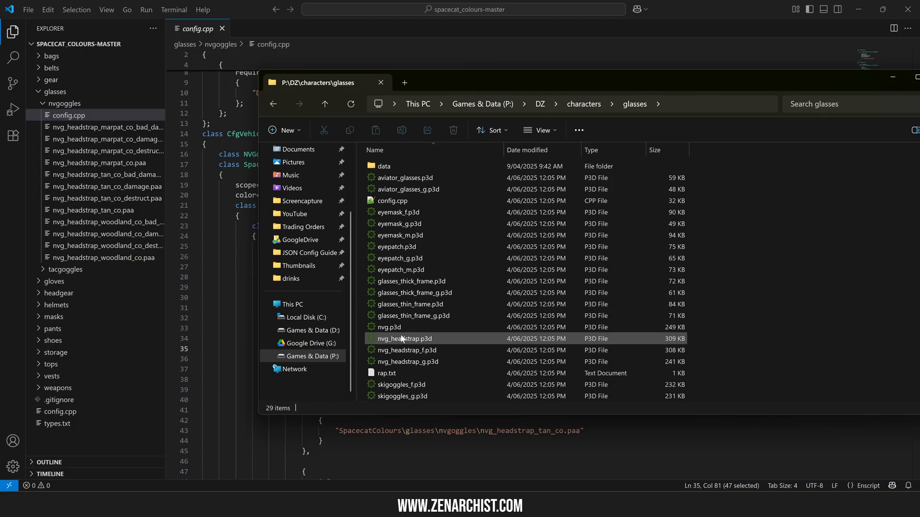
double_click(403, 339)
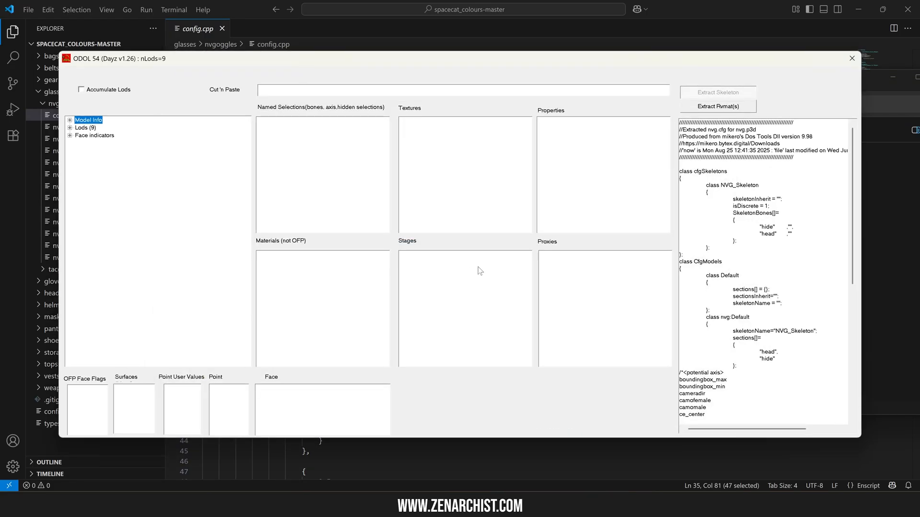
scroll(down, 3)
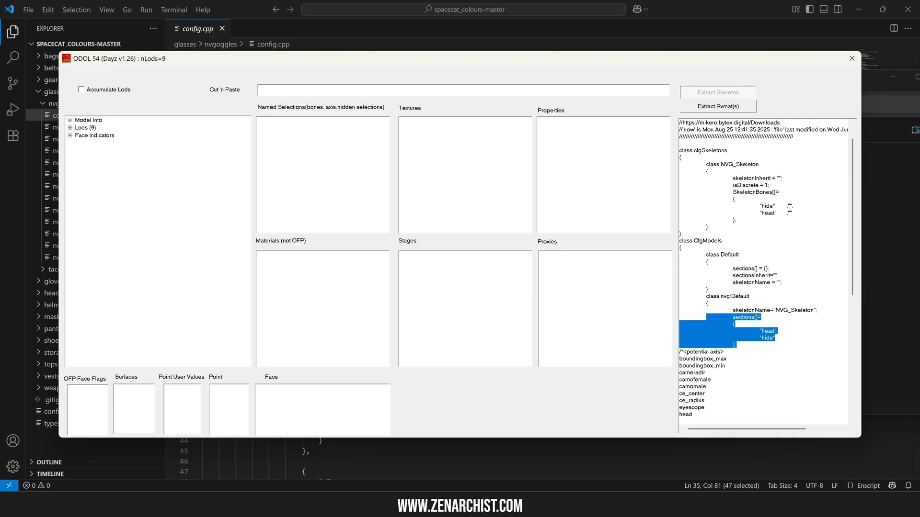
click(767, 338)
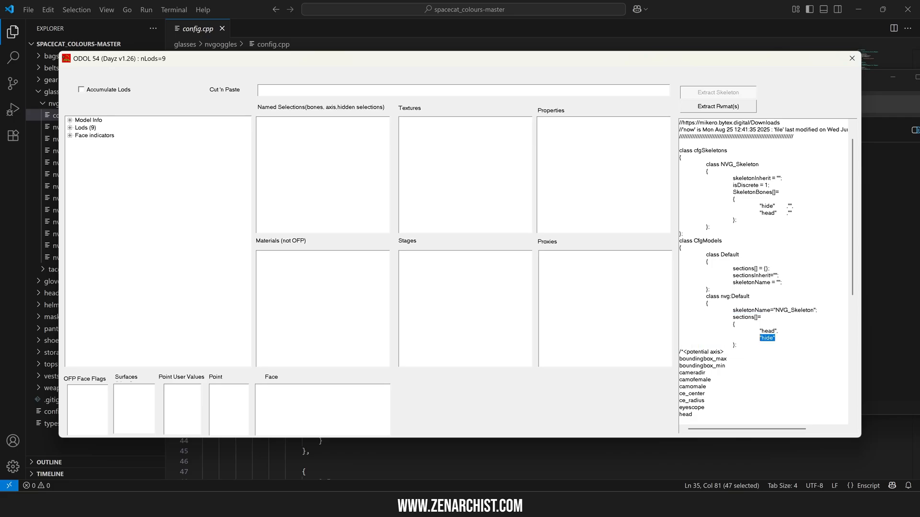
click(768, 331)
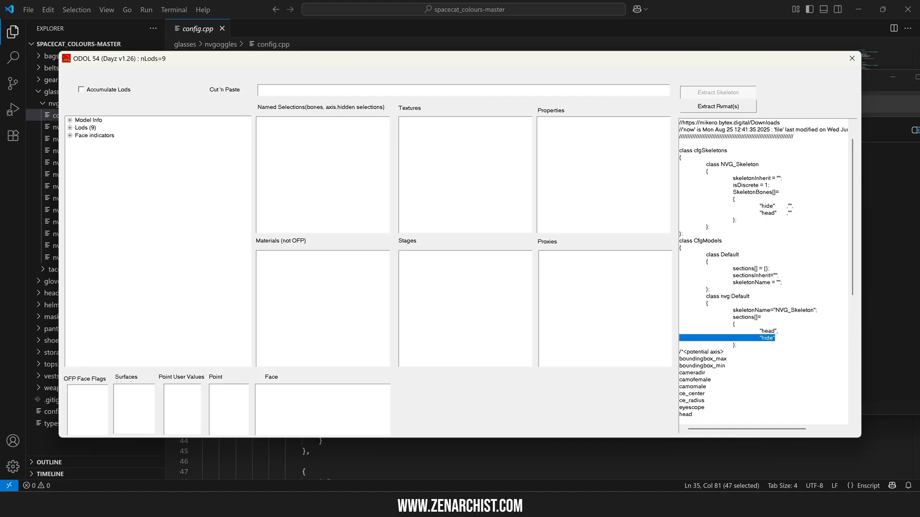
click(766, 330)
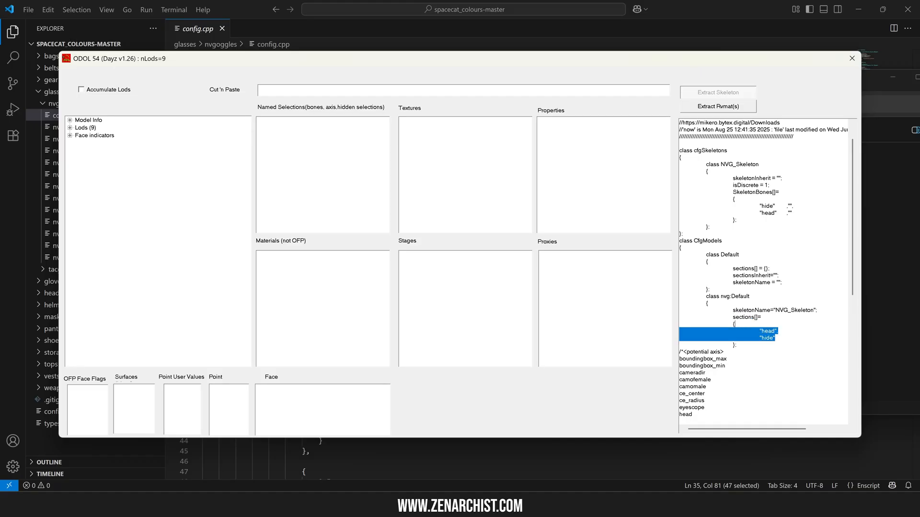
mouse_move(851, 58)
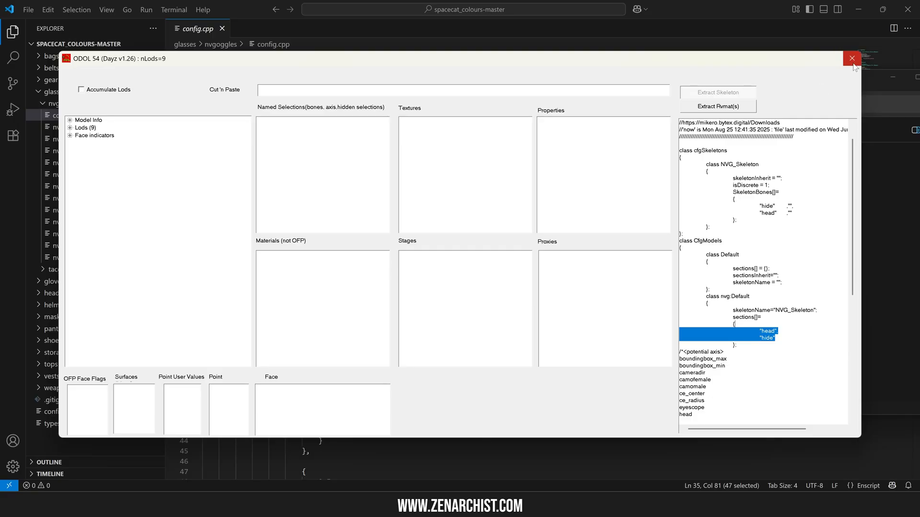
Close Eliteness and open the ZenTemplate config.cpp at its goggles class
click(852, 58)
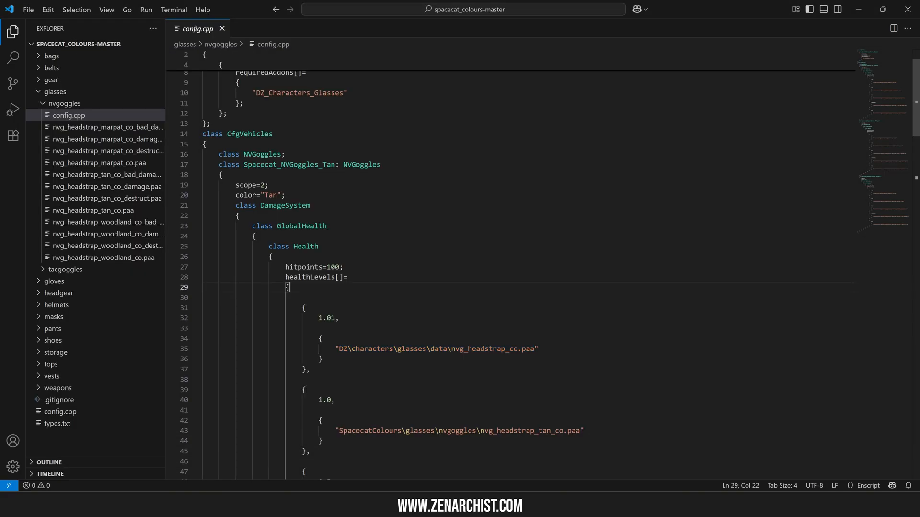
double_click(361, 165)
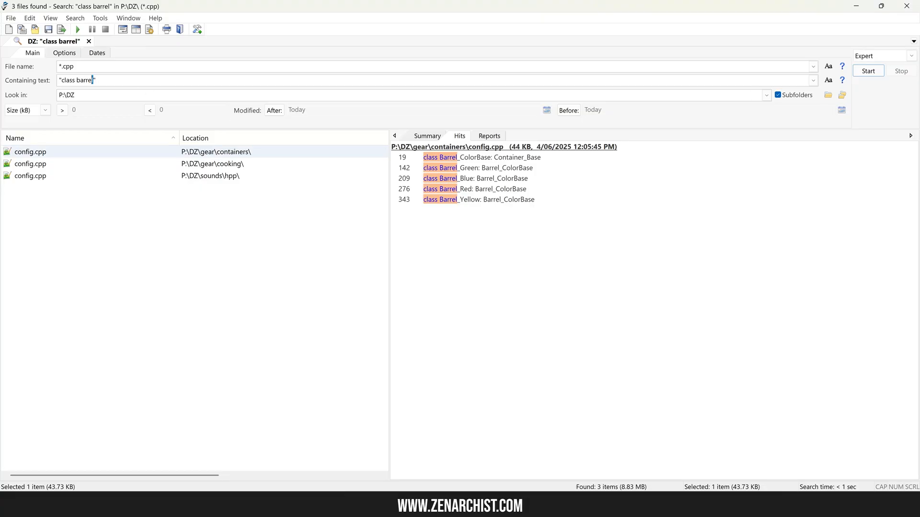
click(869, 70)
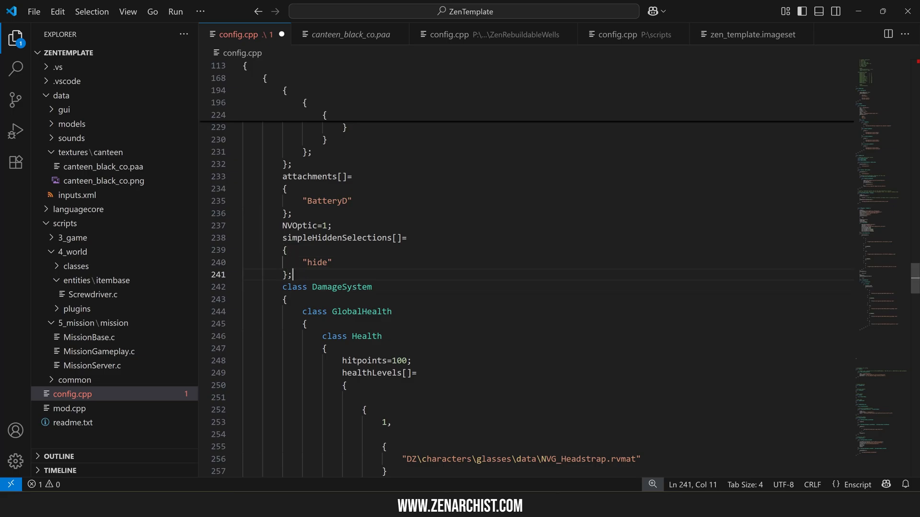
Add 'class NVGoggles;' and rename the goggles class to 'NVGoggles_Retextured: NVGoggles'
scroll(up, 3)
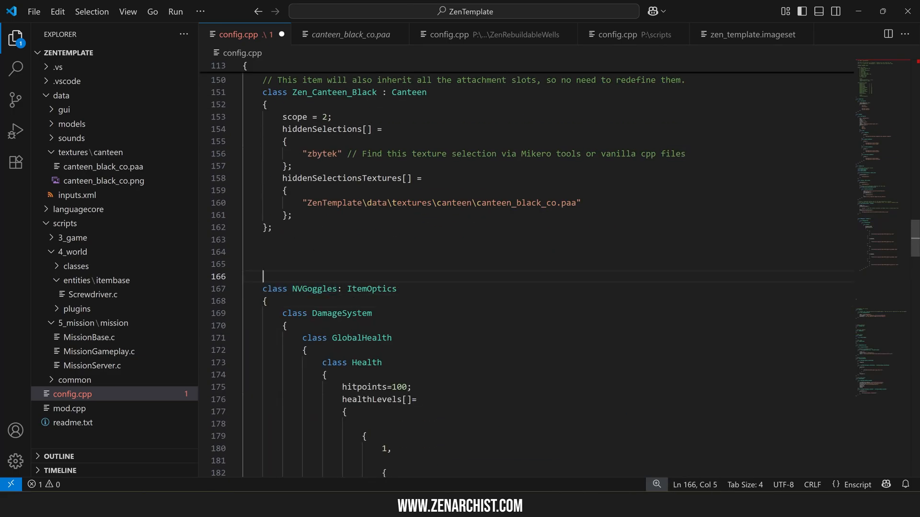
text(class NVGoggles;)
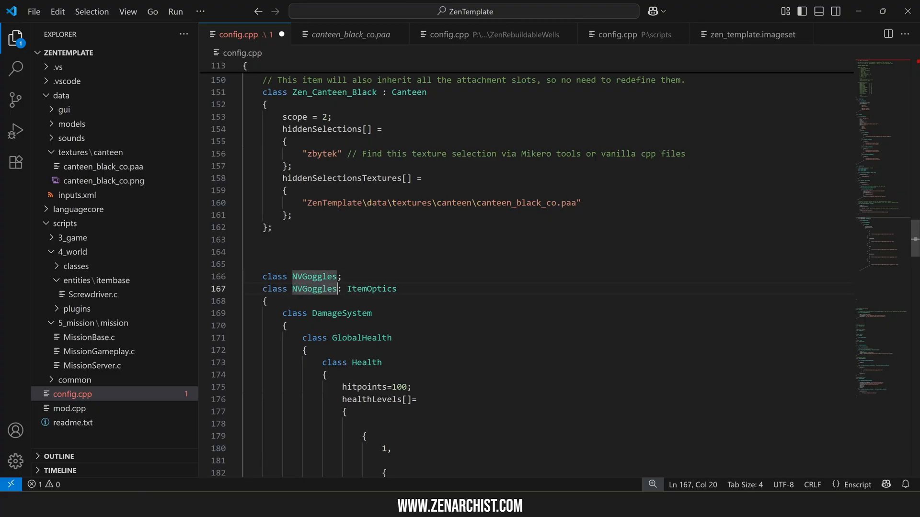
text(NVGoggles_Retextured: NVGoggles)
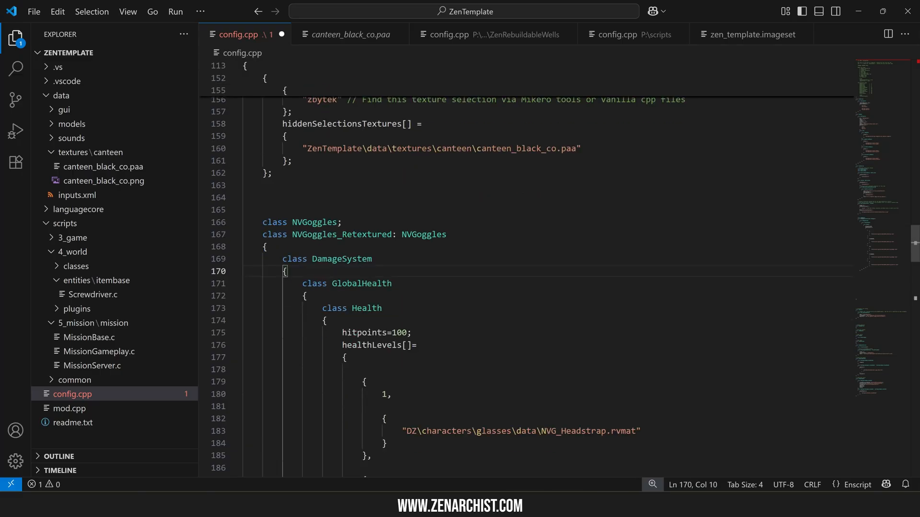
click(284, 271)
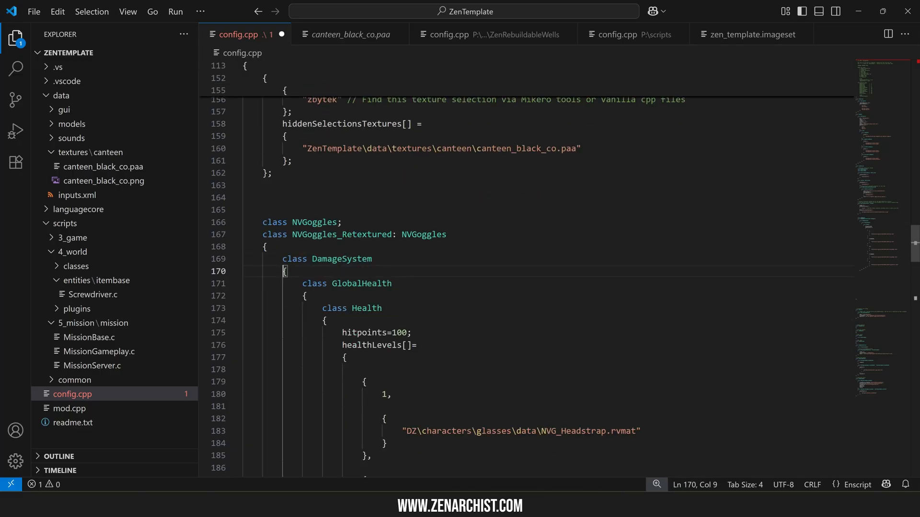
scroll(down, 3)
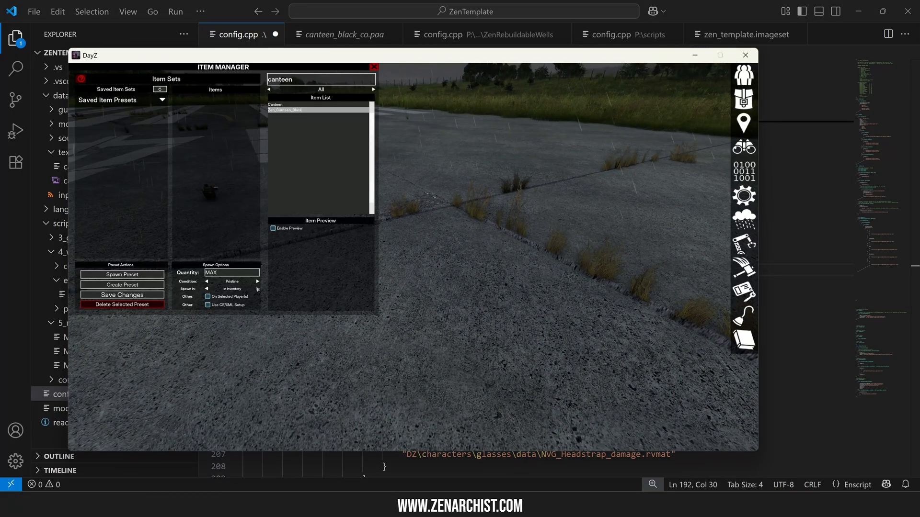
Inspect the Night Vision Goggles in Item Manager, switching condition from Pristine to Badly Damaged
click(257, 288)
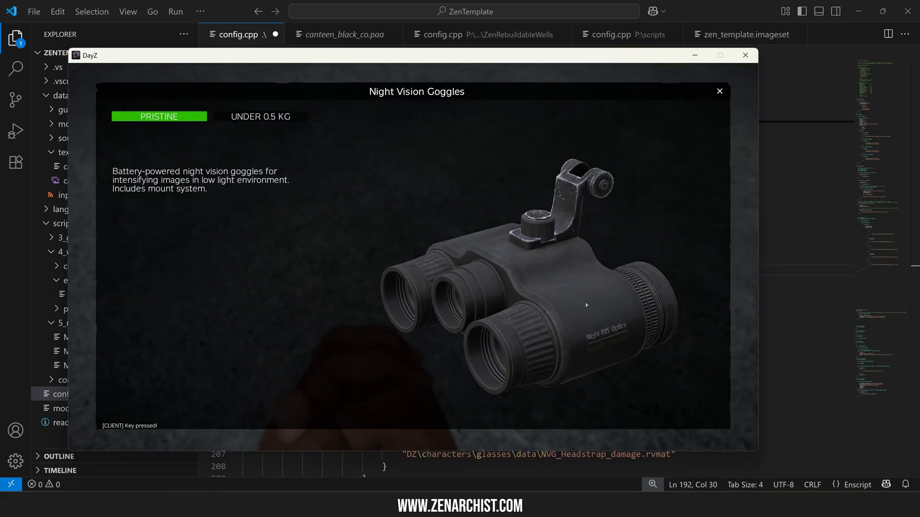
click(158, 115)
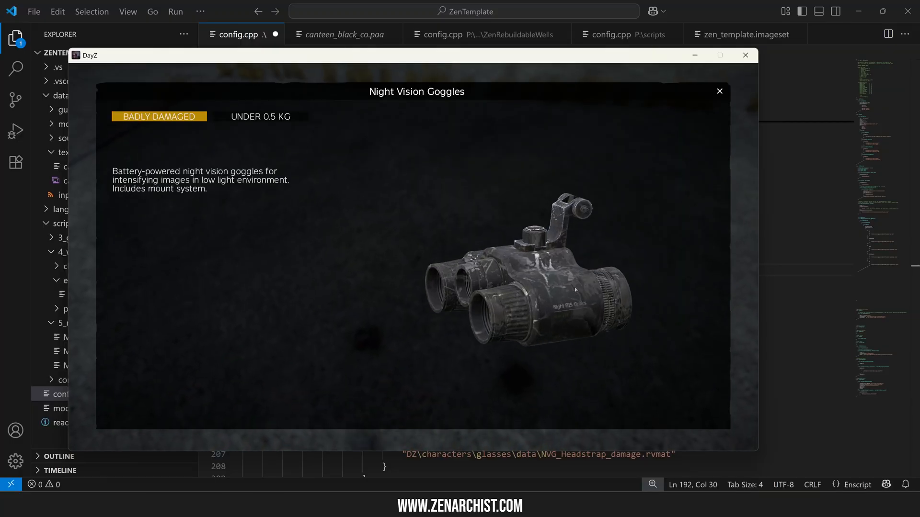
click(719, 91)
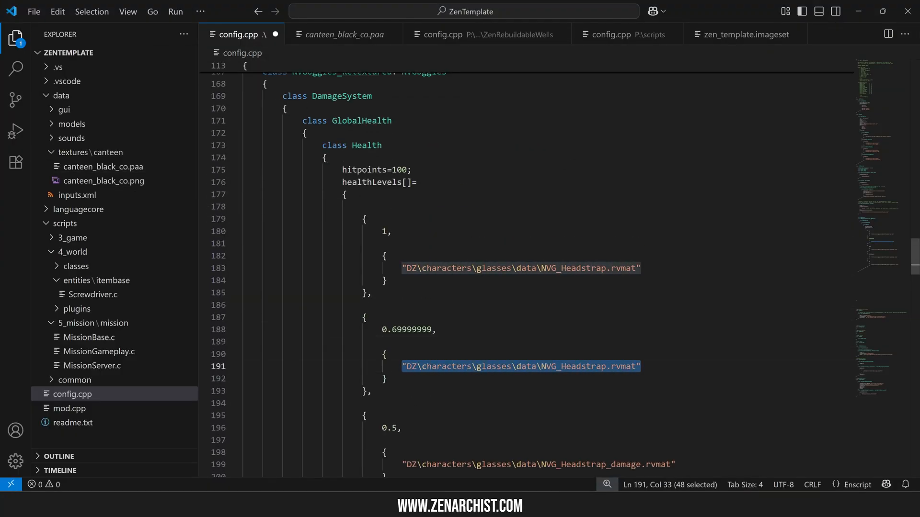
Scroll through the goggles' healthLevels rvmat entries to compare with the Spacecat config
scroll(down, 3)
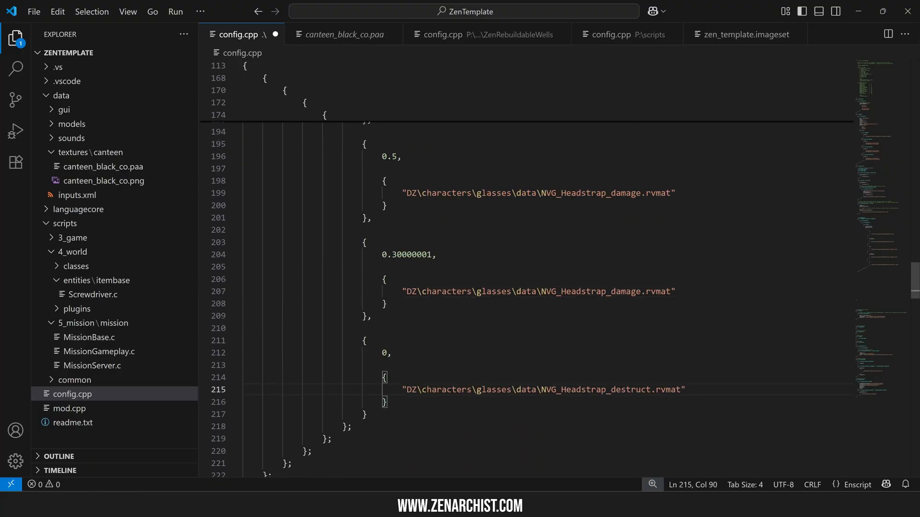
scroll(up, 3)
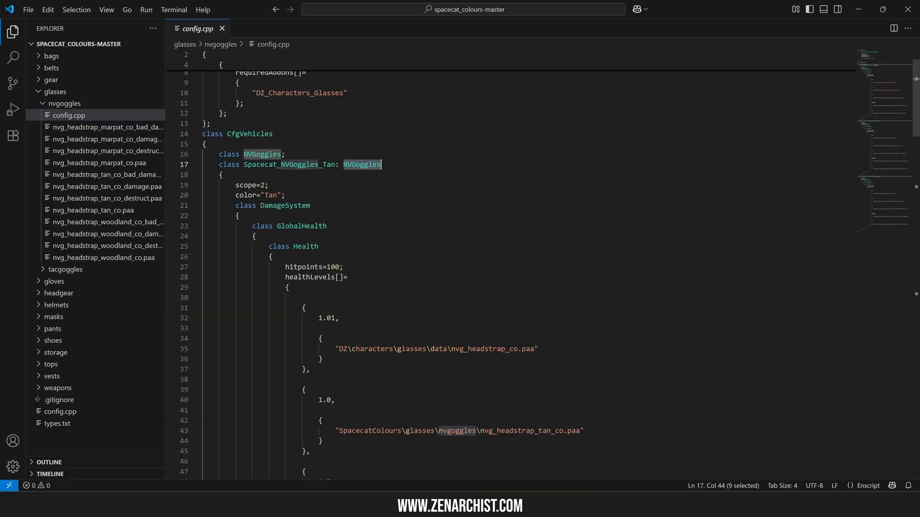
scroll(down, 3)
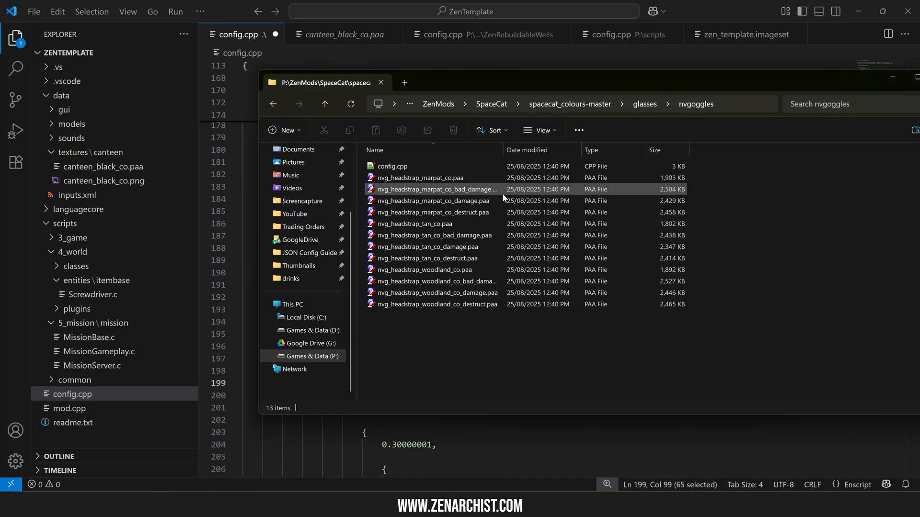
View nvg_headstrap_marpat_co.paa in Texture Viewer
click(413, 224)
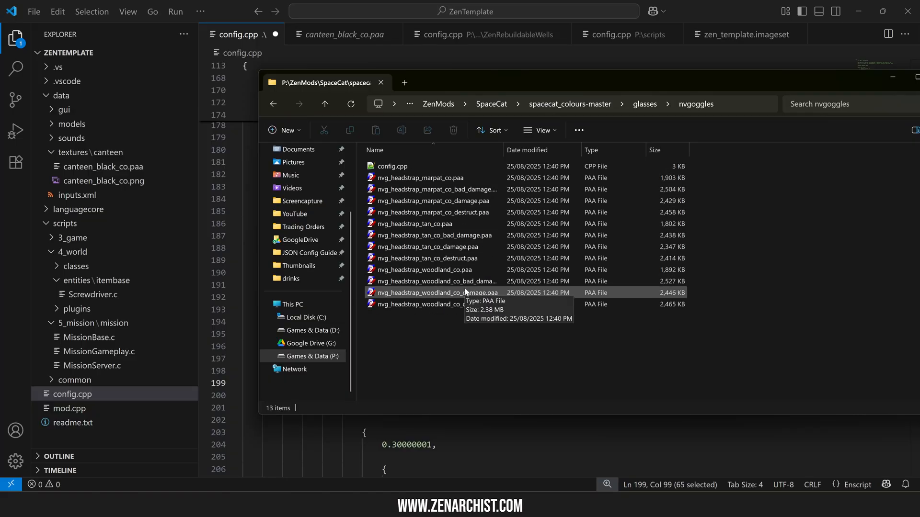
click(434, 235)
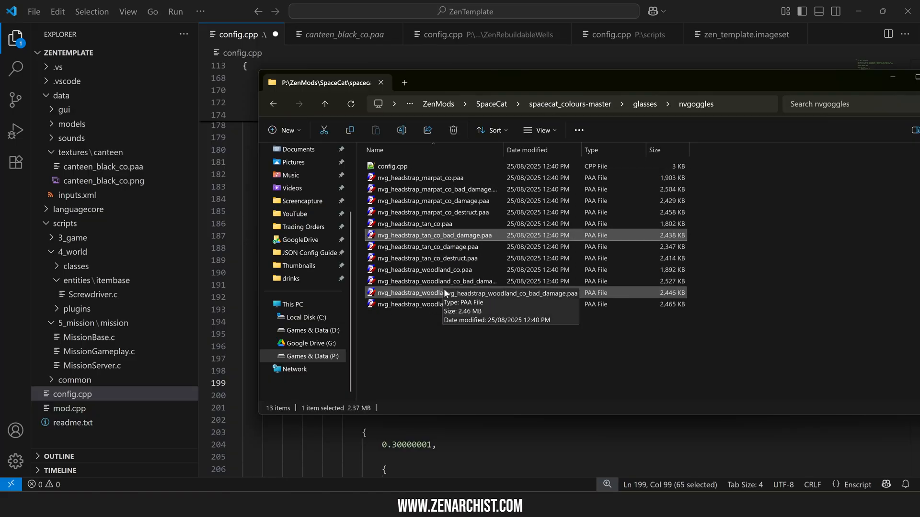
double_click(419, 177)
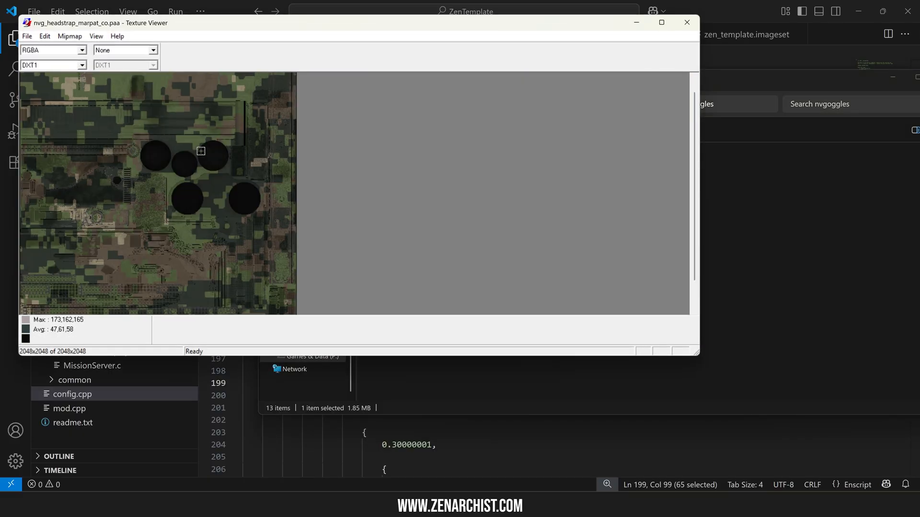
click(686, 23)
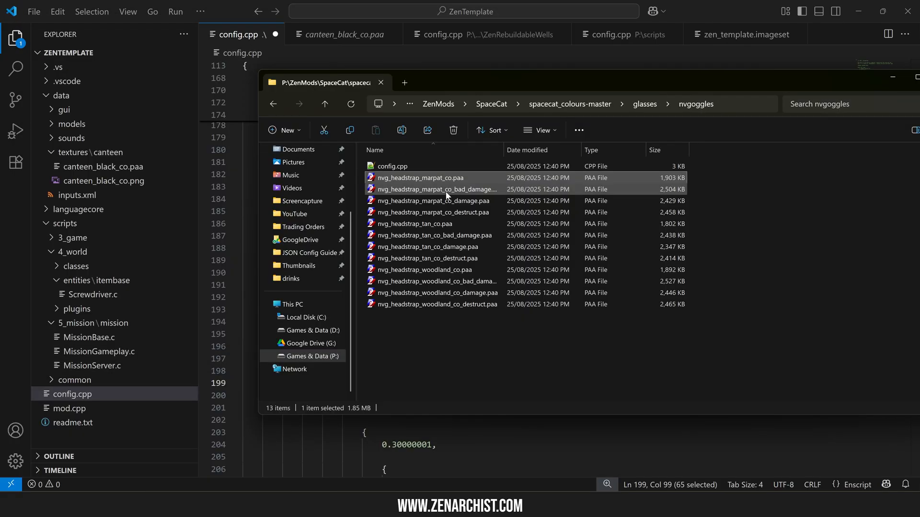
View the damaged and bad-damage marpat headstrap textures in turn
double_click(431, 200)
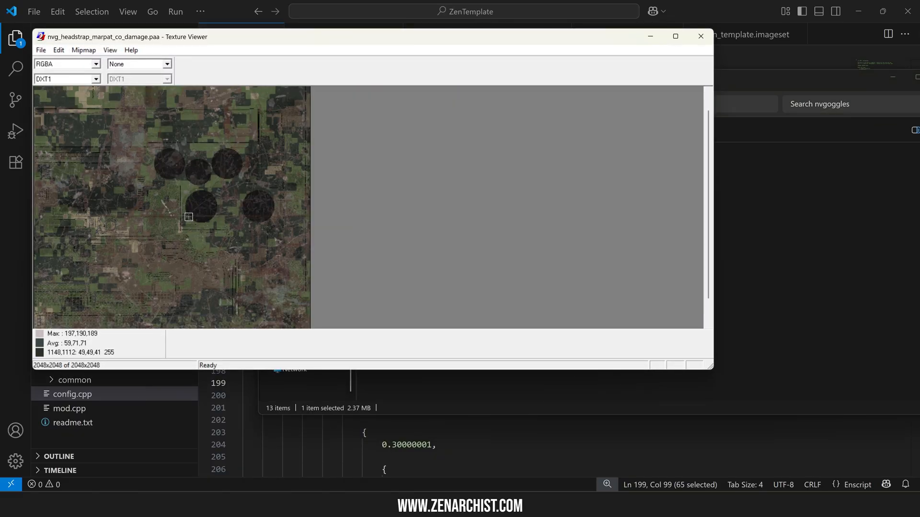
mouse_move(251, 209)
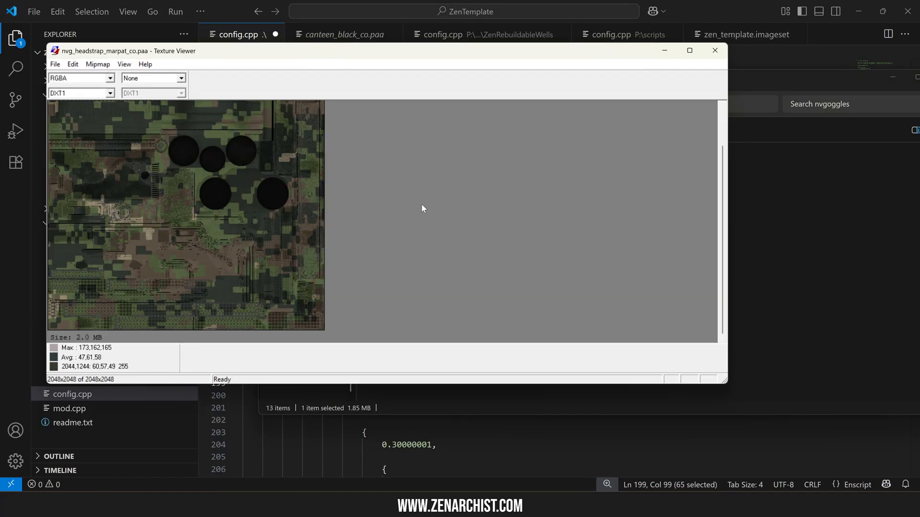
mouse_move(274, 183)
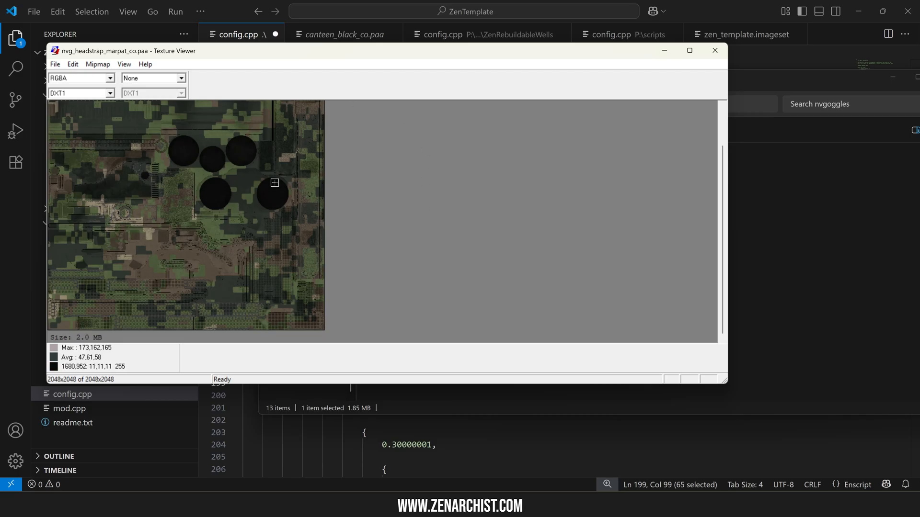
click(715, 50)
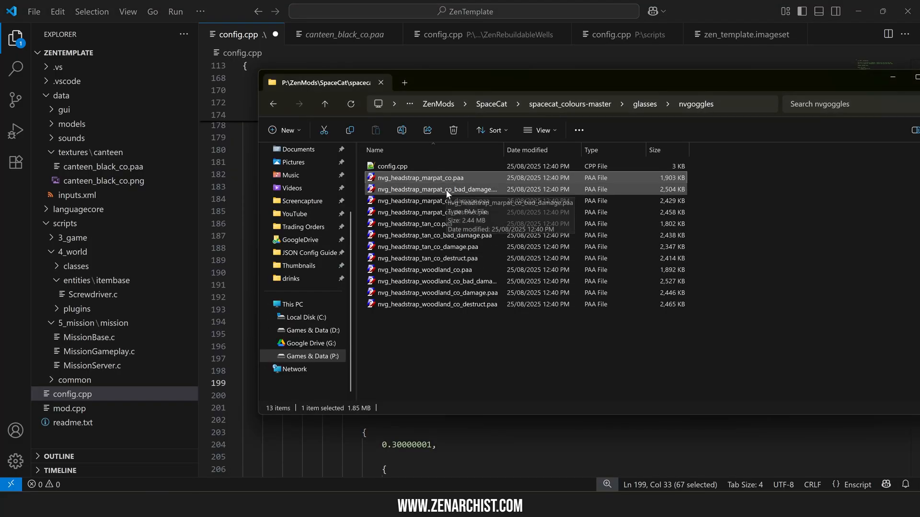
double_click(436, 189)
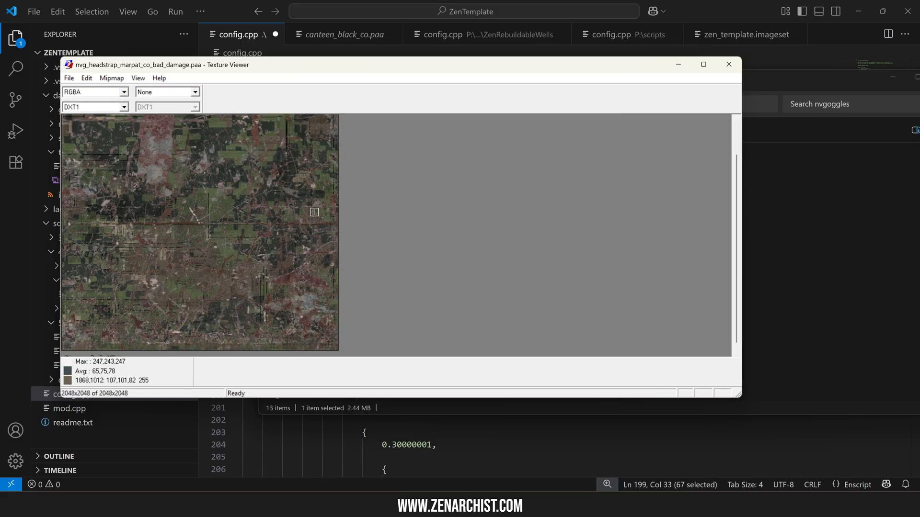
click(729, 64)
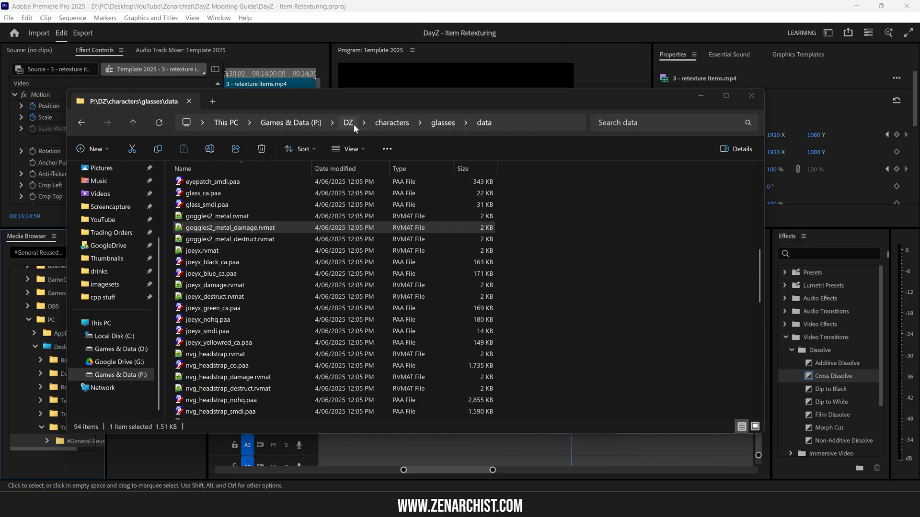
Open goggles2_metal_damage.rvmat in Notepad++ to find its damage texture
click(230, 227)
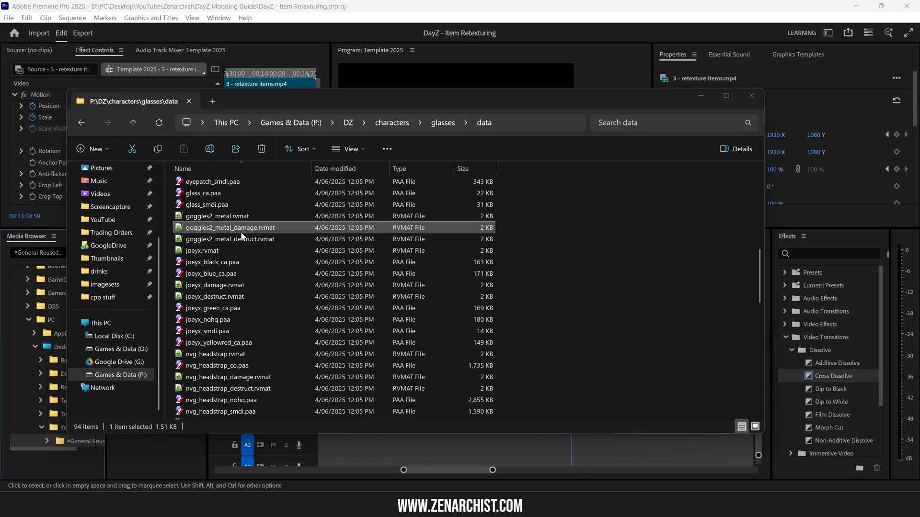
click(229, 238)
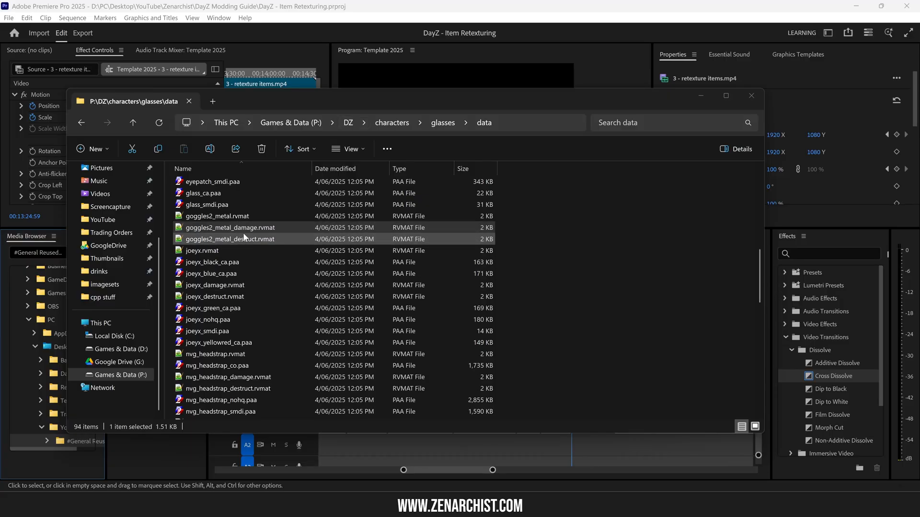
double_click(230, 228)
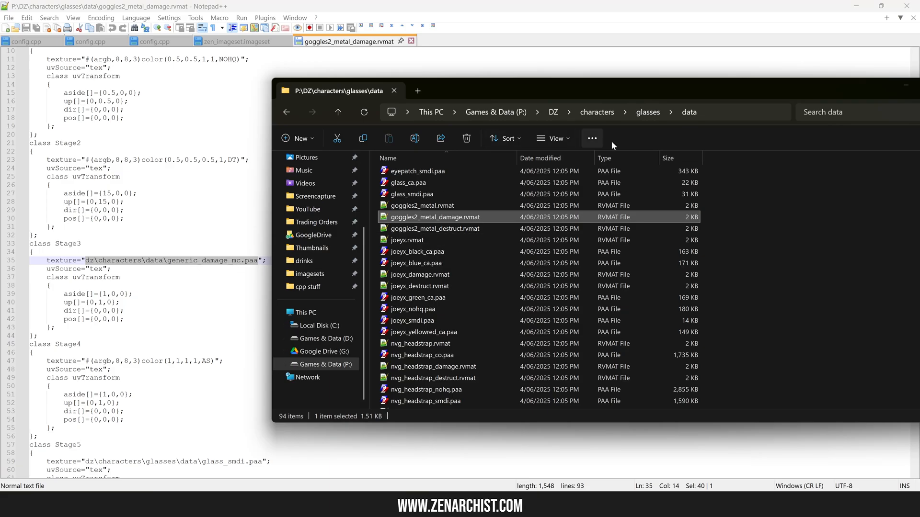
Browse to characters\data and save a copy of generic_damage_mc.paa from Texture Viewer
click(596, 112)
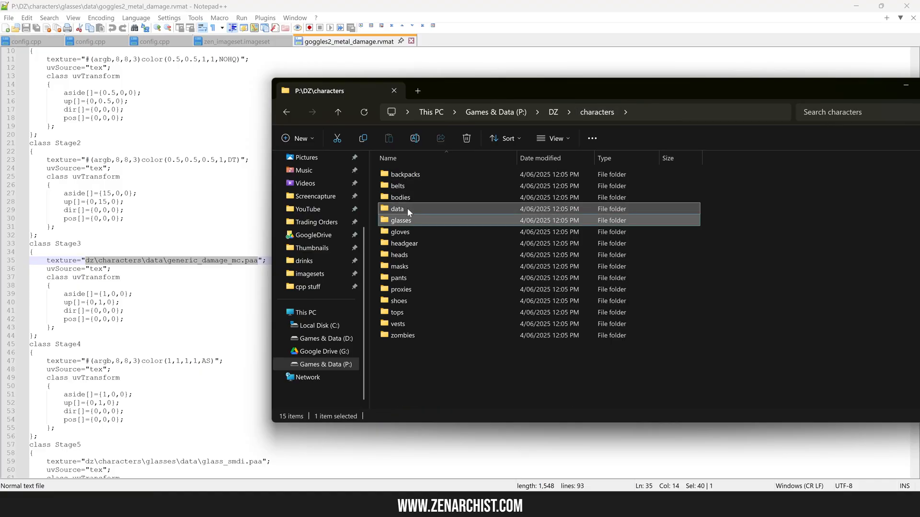
double_click(398, 208)
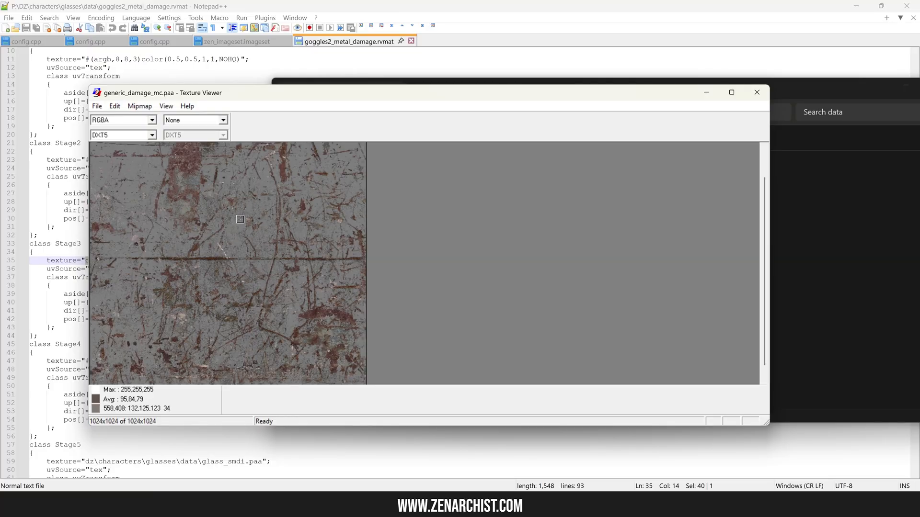
click(96, 107)
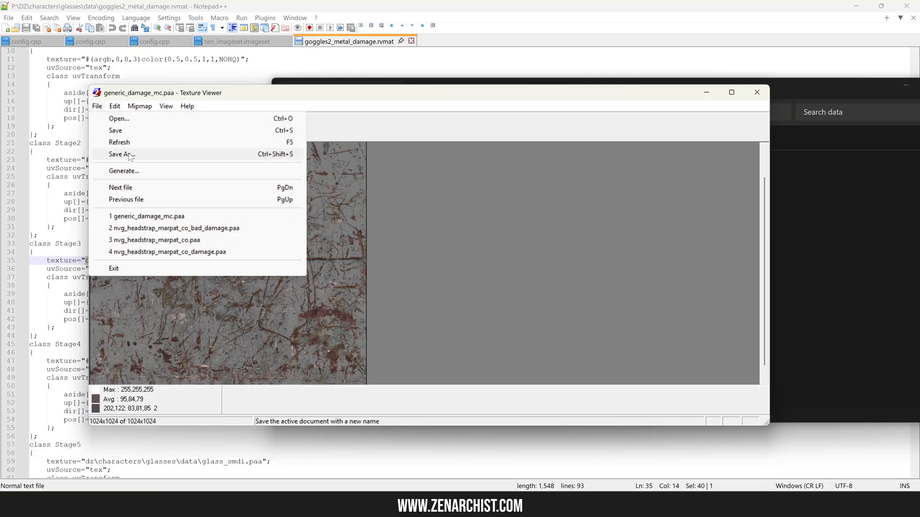
click(121, 154)
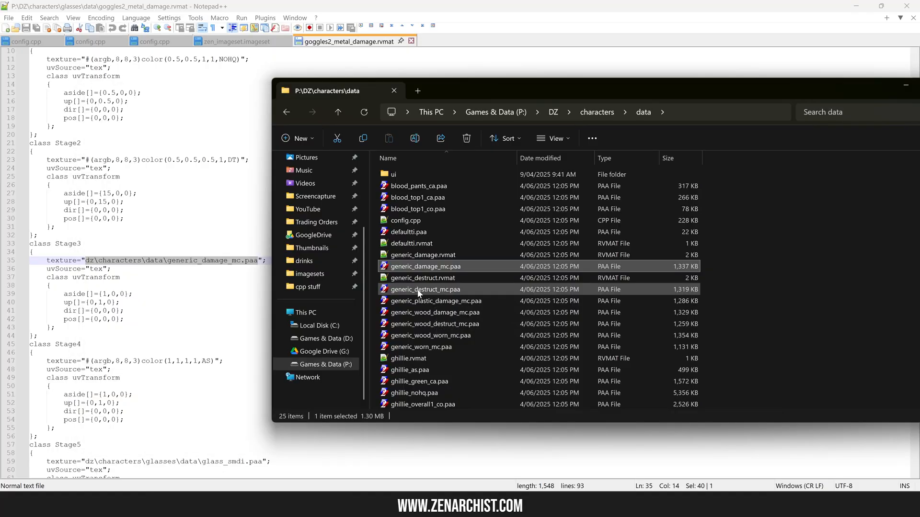
click(110, 120)
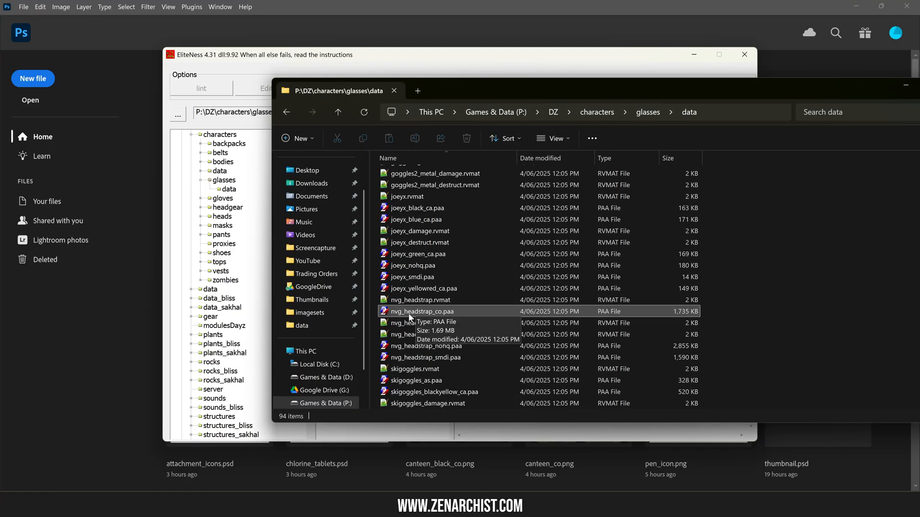
Open nvg_headstrap_co.paa in Texture Viewer and save it as nvg_headstrap_co.png
double_click(421, 311)
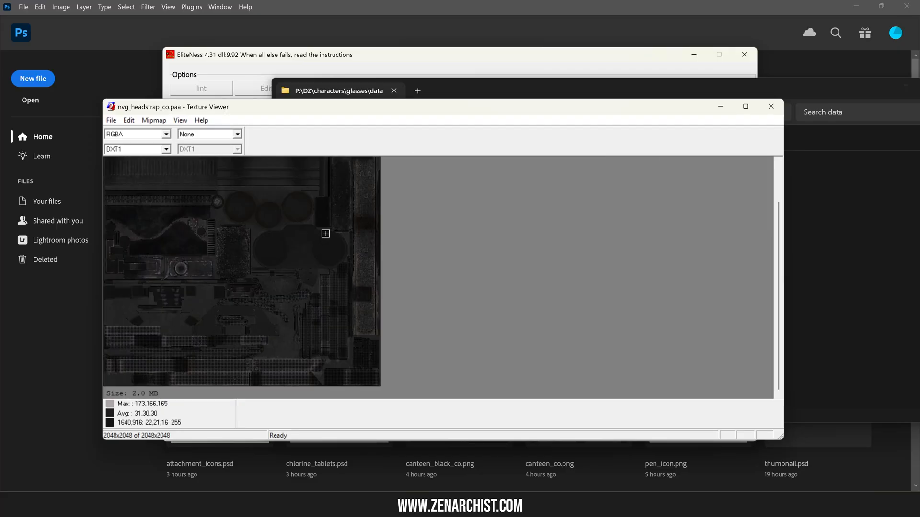
mouse_move(302, 259)
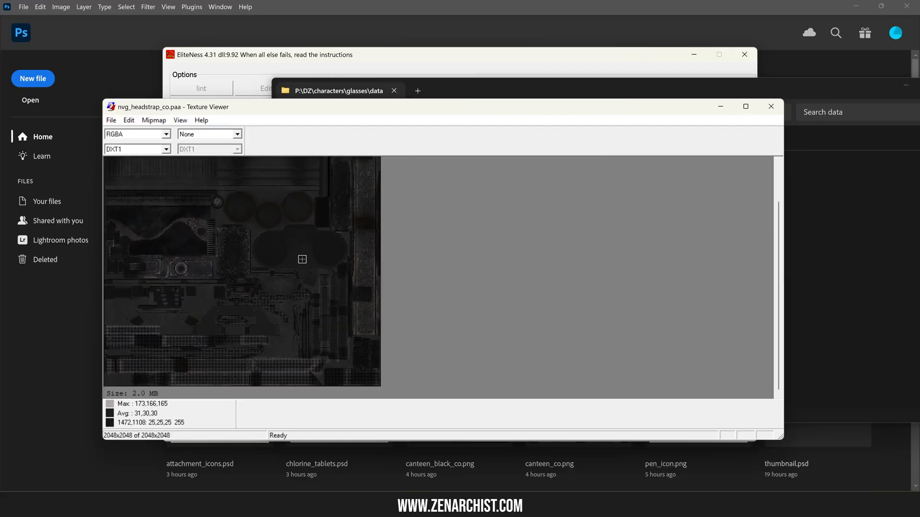
click(111, 121)
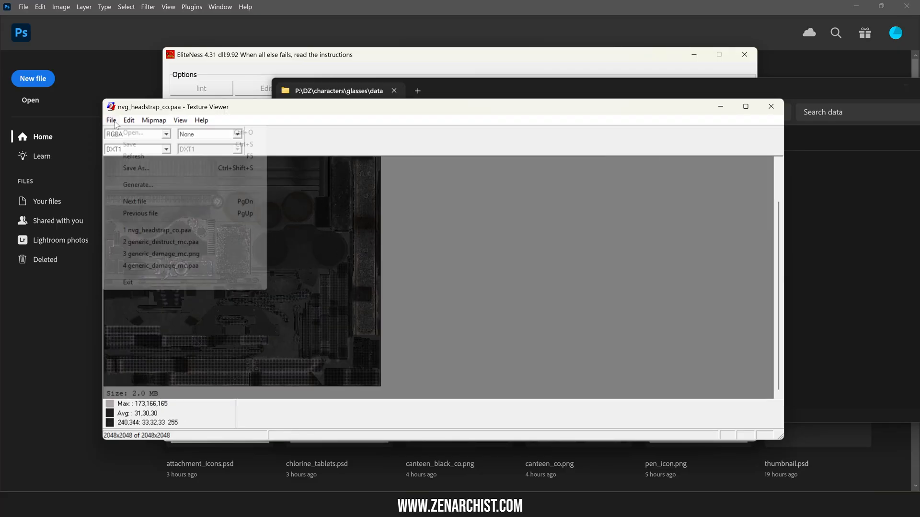
click(136, 169)
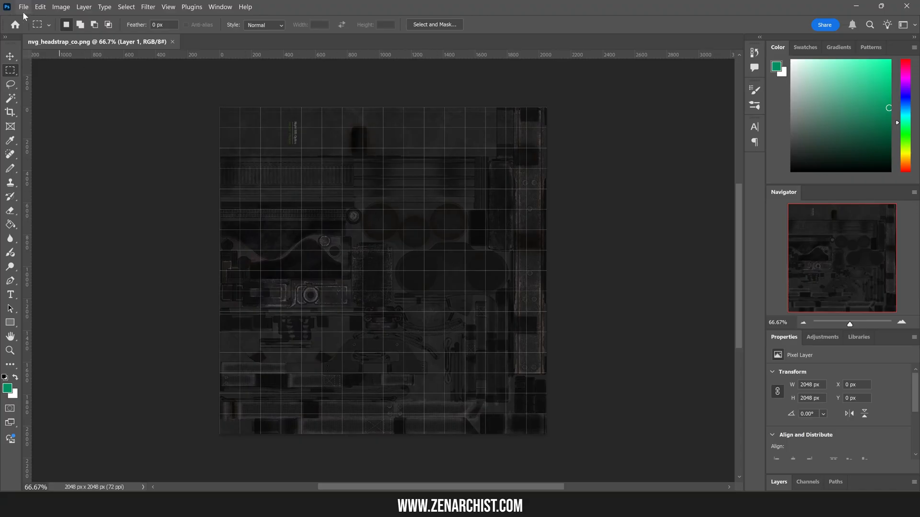
Add generic_damage_mc as Layer 2 on nvg_headstrap_co, hide the grid, and set 24% opacity
click(259, 41)
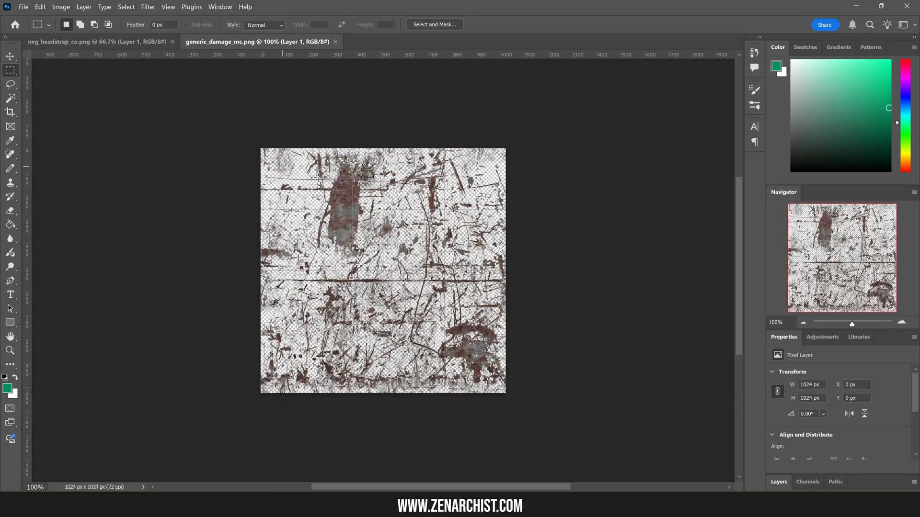
click(88, 42)
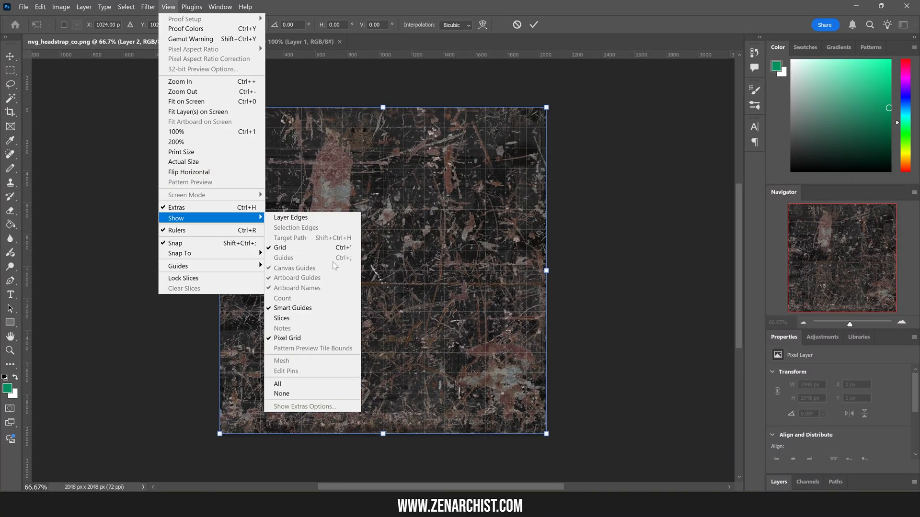
click(280, 247)
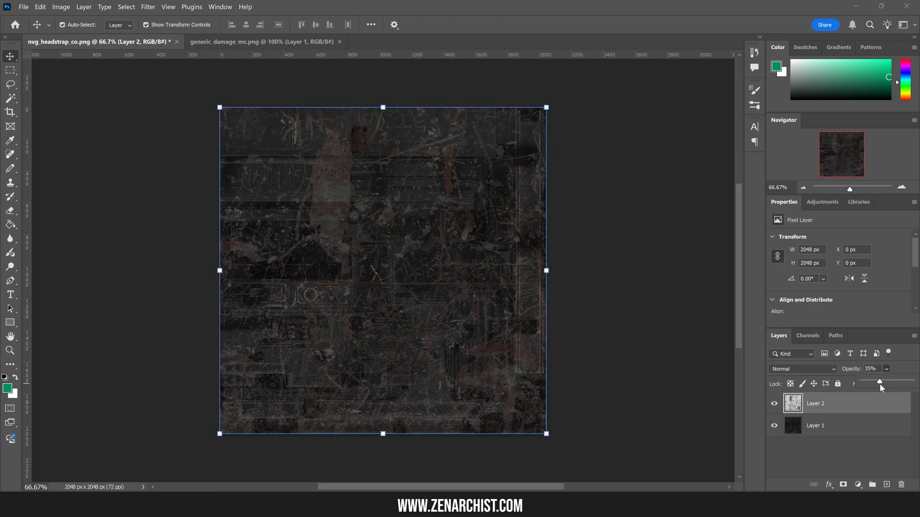
click(815, 426)
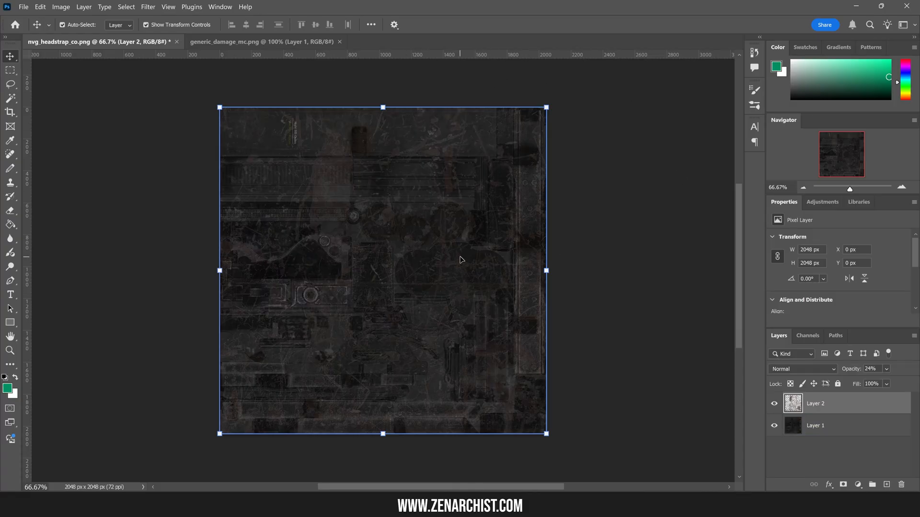
mouse_move(448, 142)
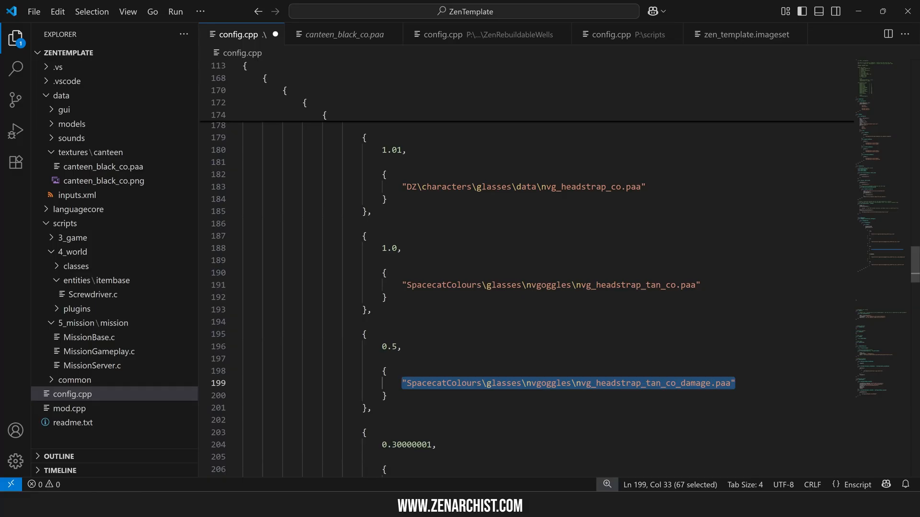
Select the 1.01 health level in NVGoggles_Retextured, then switch to DayZ's inventory
scroll(up, 3)
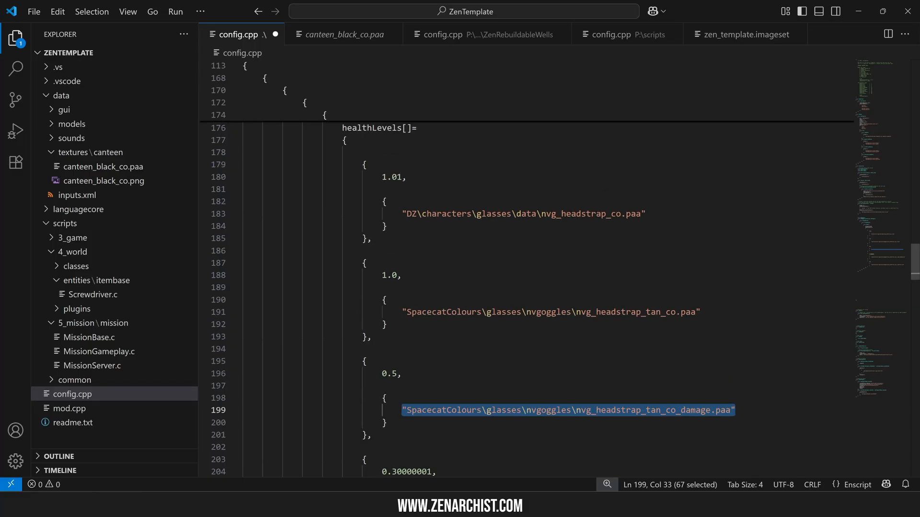
scroll(up, 3)
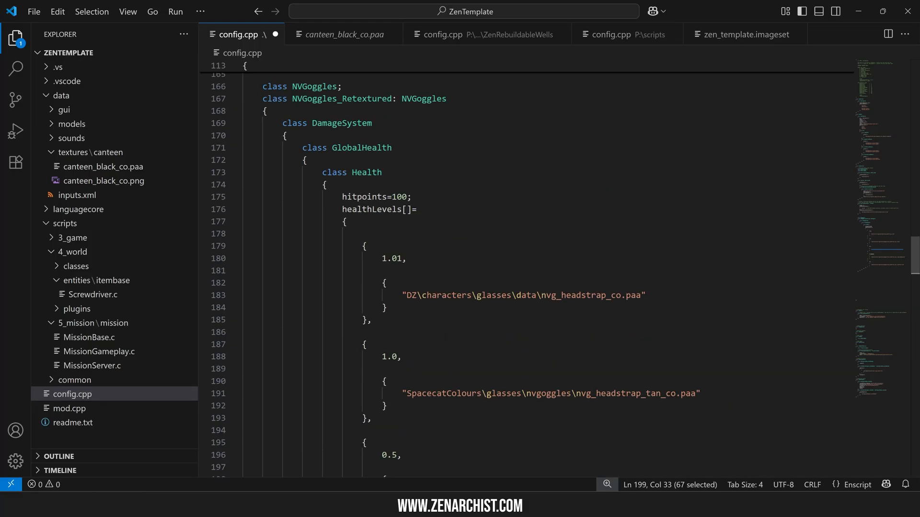
double_click(393, 259)
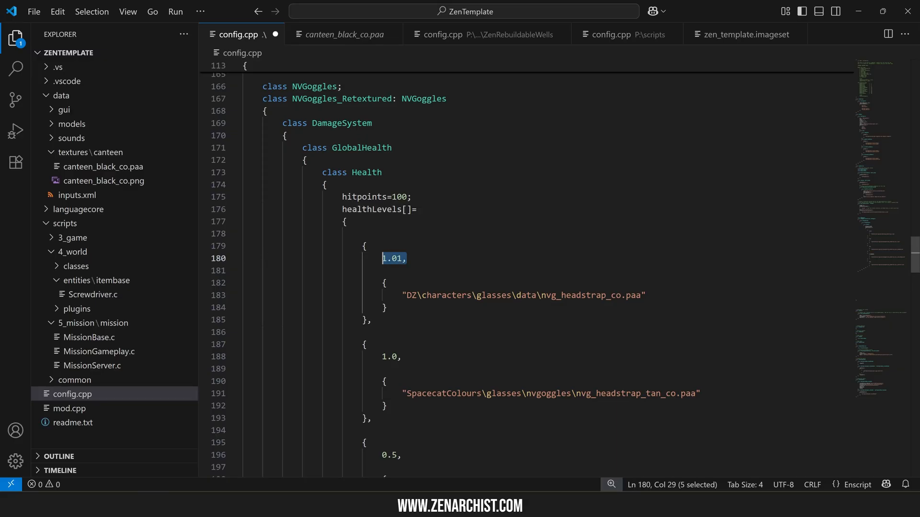
click(405, 258)
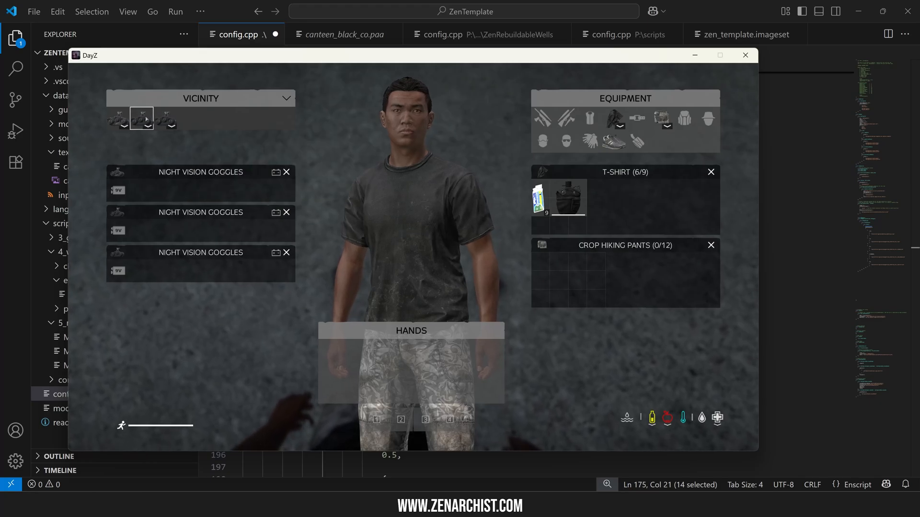
click(745, 54)
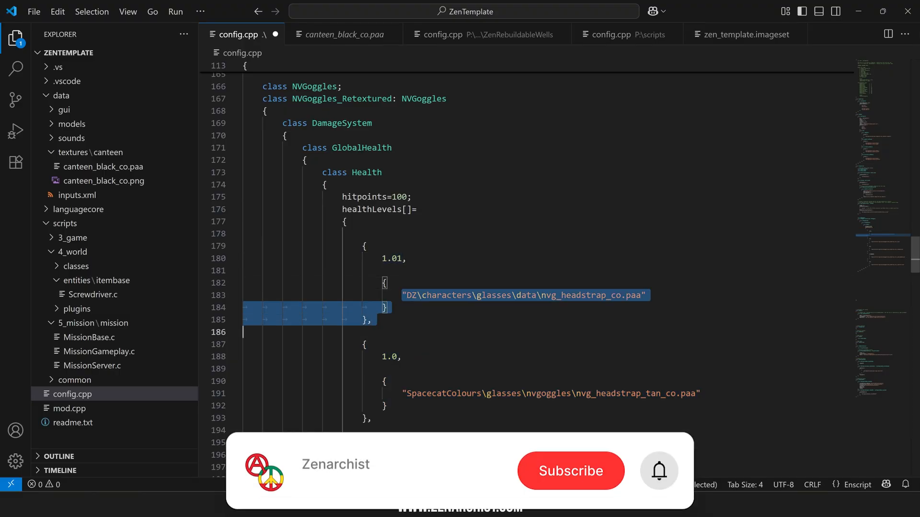
Click below the 1.01 health level entry in config.cpp to clear the selection
click(569, 470)
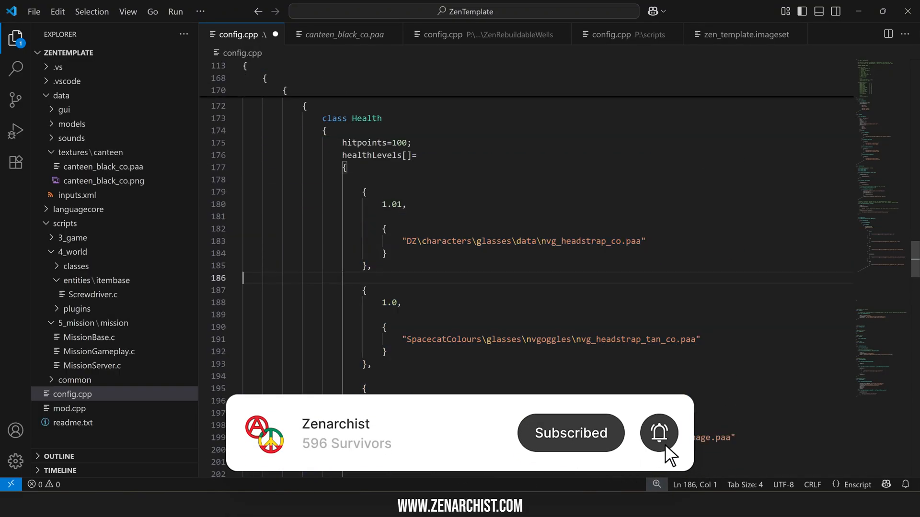